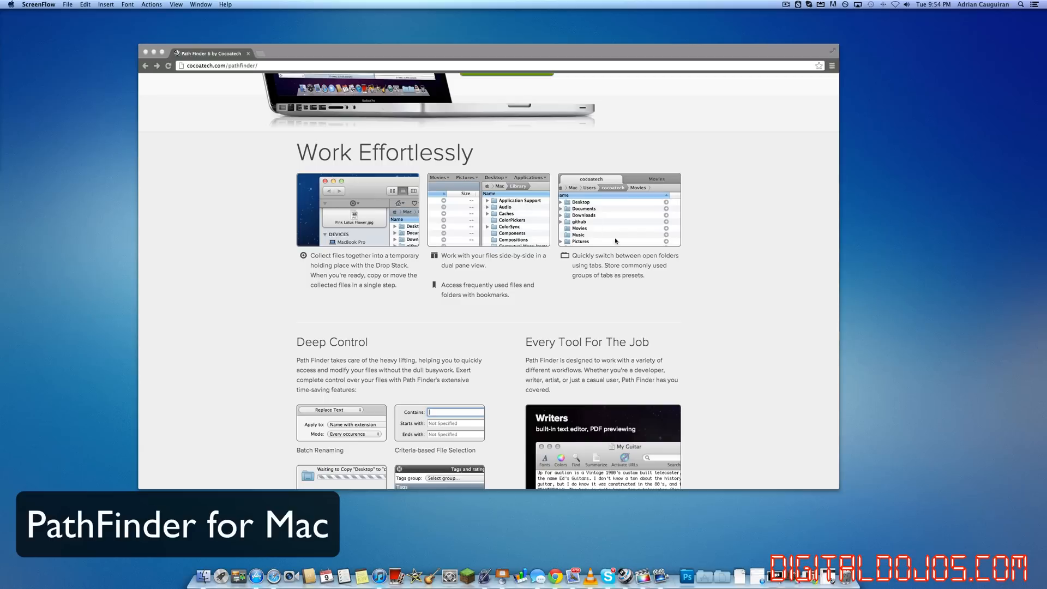
# Scroll to the feature slideshow, show the Artists slide, then return to the page top
pyautogui.scroll(3)
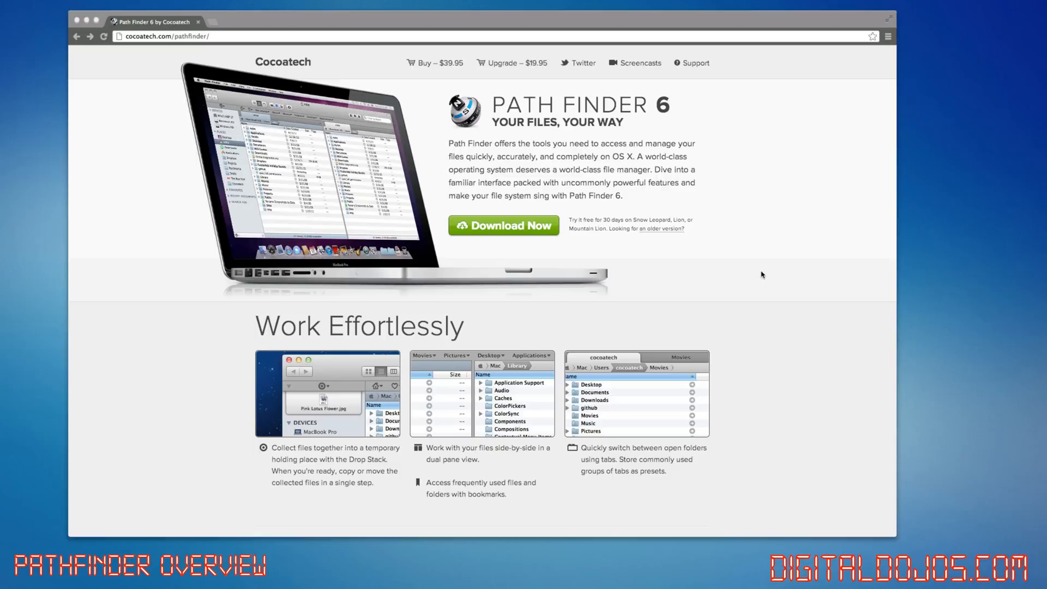
pyautogui.moveTo(719, 282)
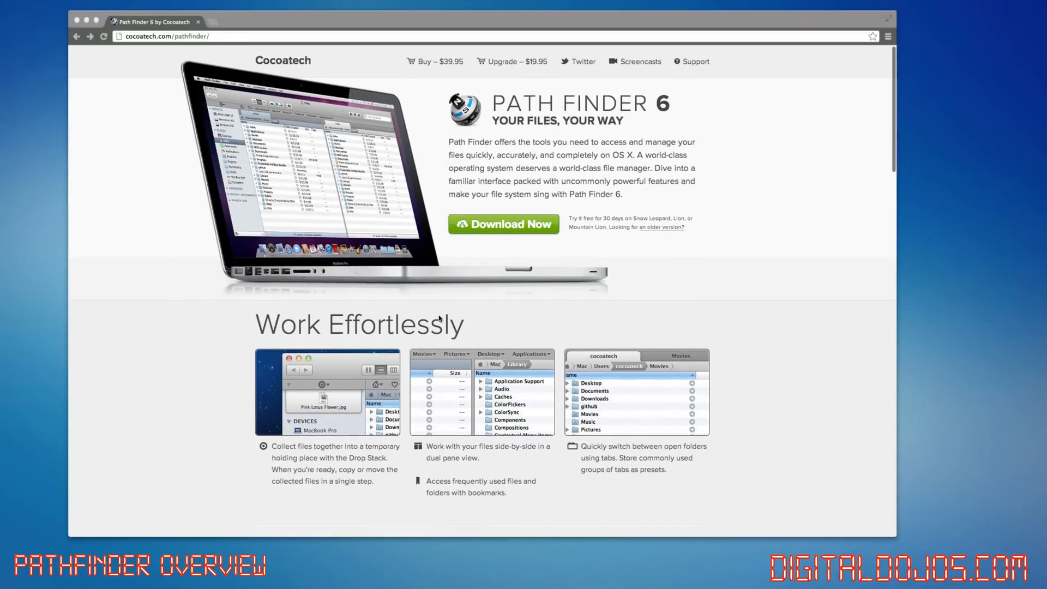
pyautogui.scroll(-3)
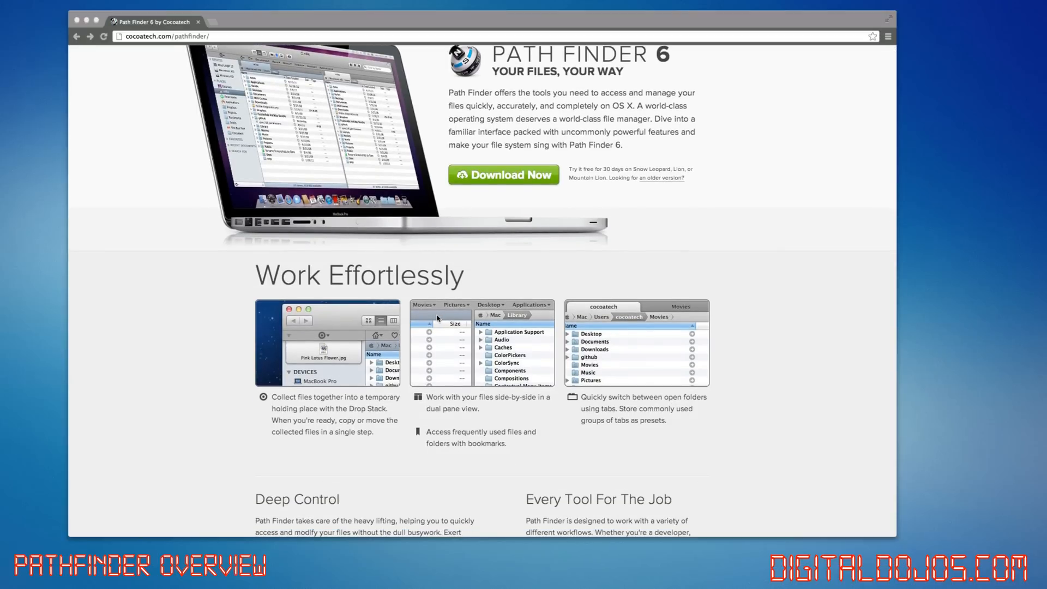
pyautogui.scroll(-3)
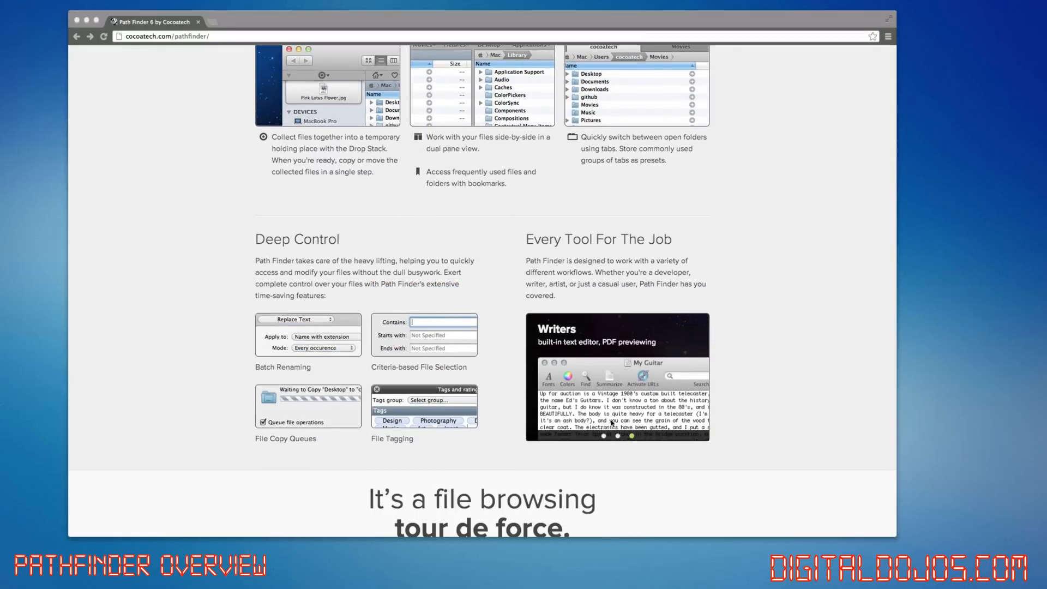
pyautogui.click(617, 436)
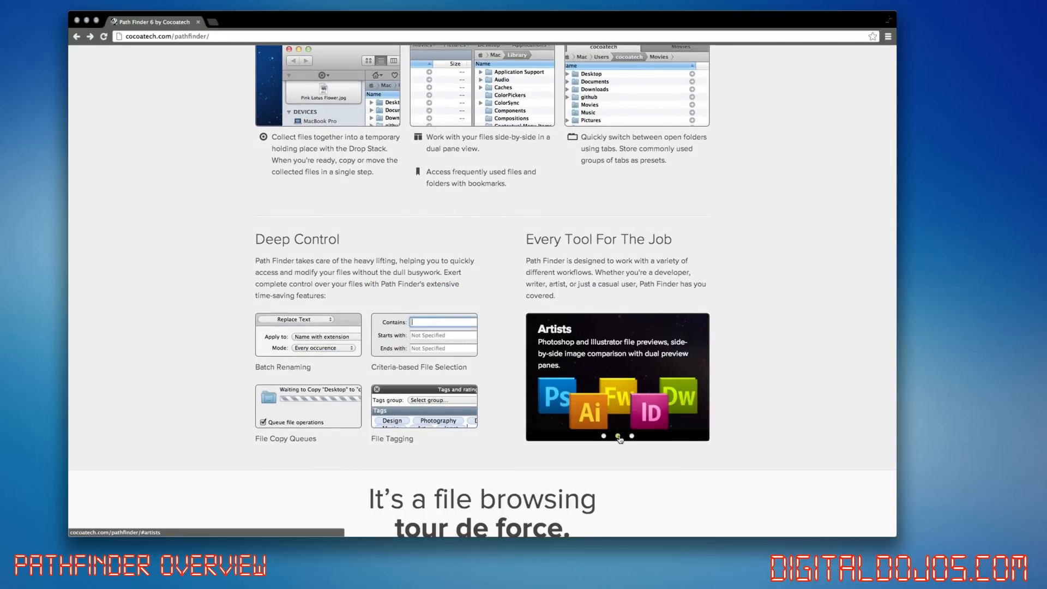
pyautogui.scroll(-3)
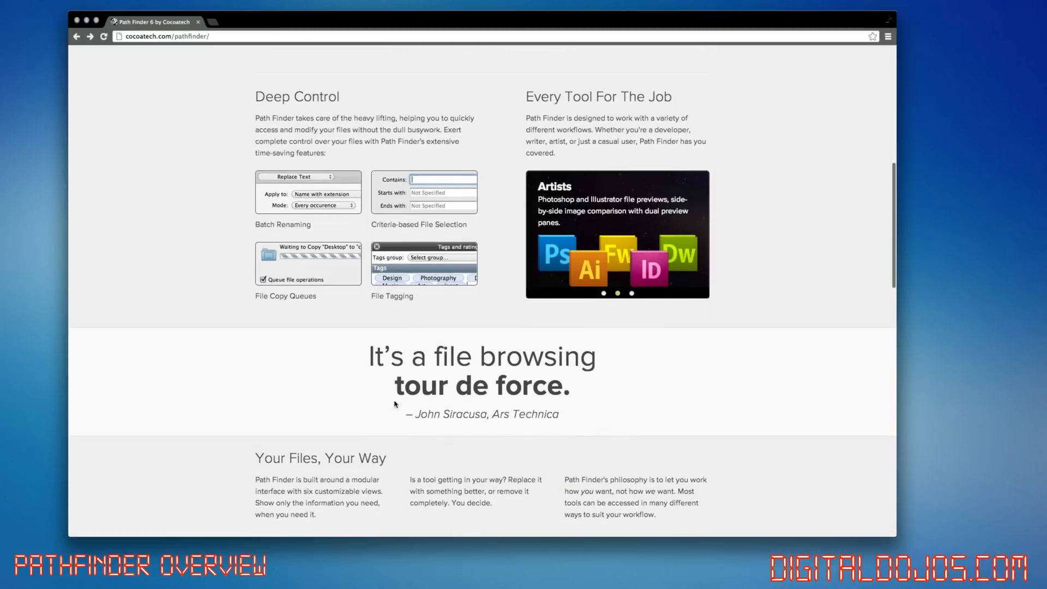
pyautogui.scroll(3)
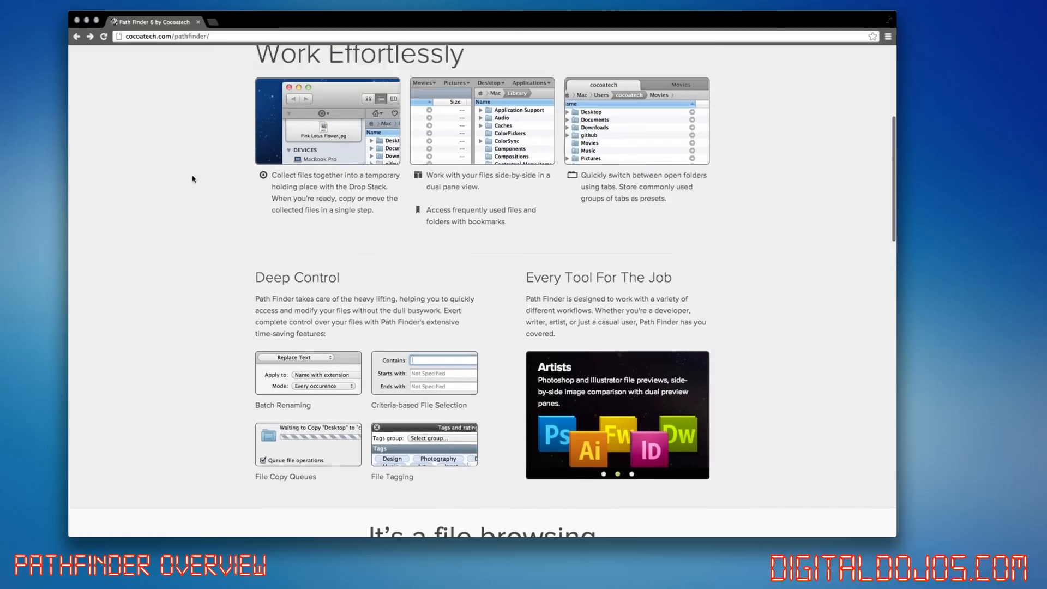
pyautogui.scroll(3)
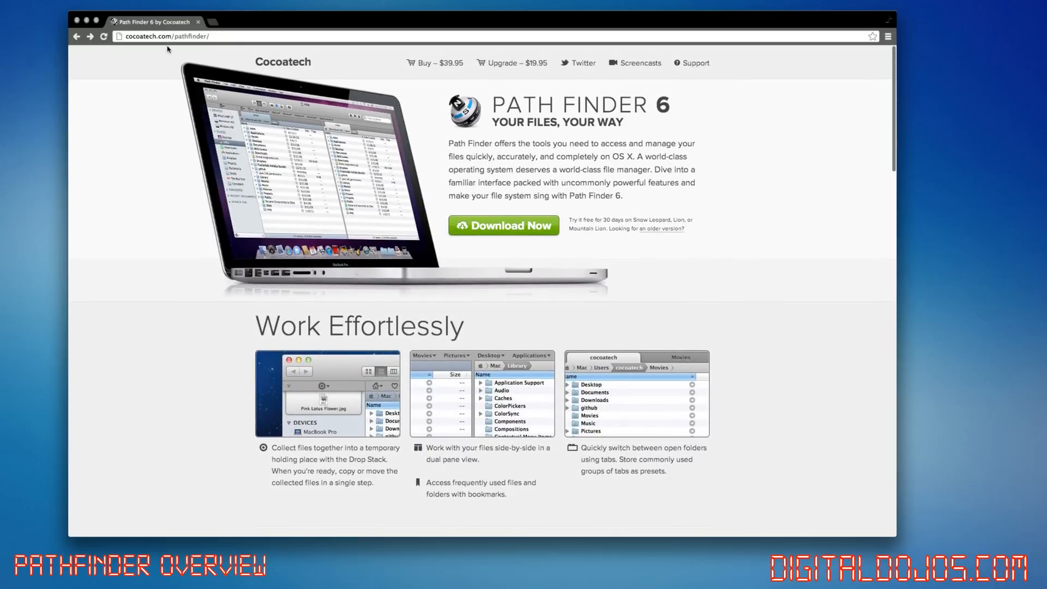
pyautogui.moveTo(158, 37)
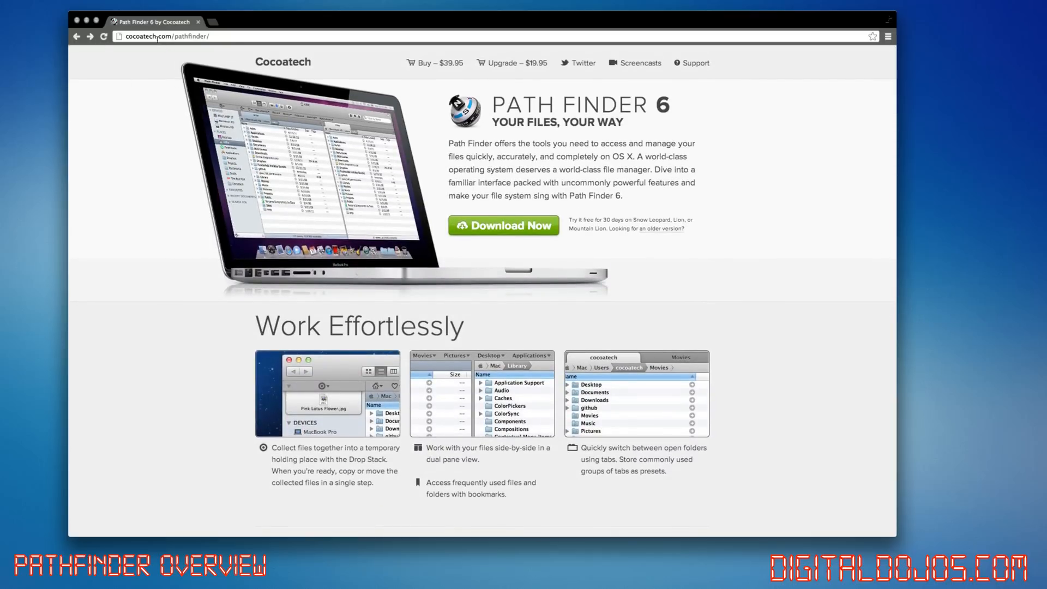
pyautogui.moveTo(509, 72)
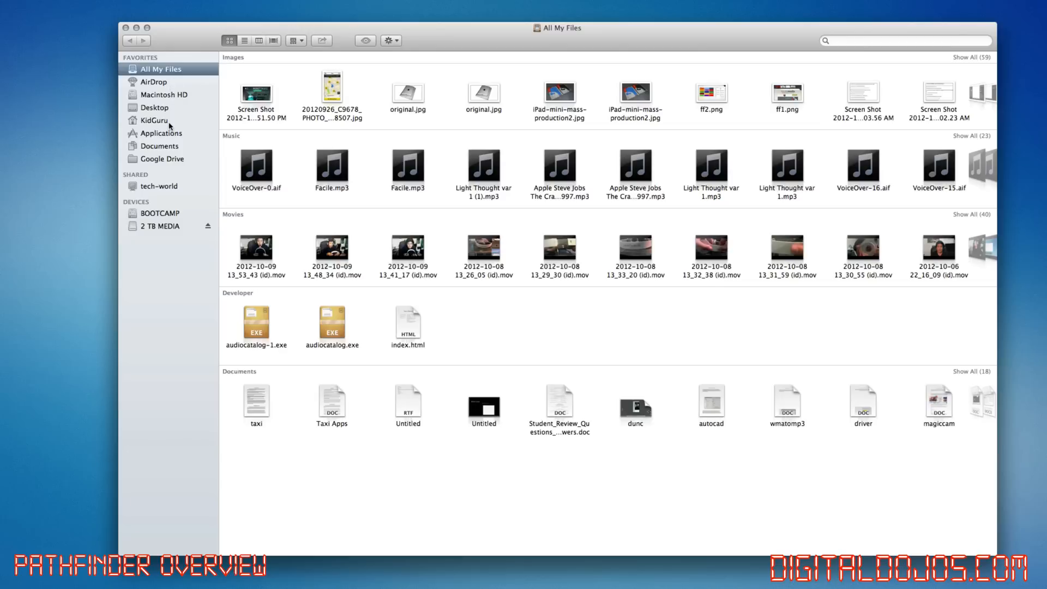
pyautogui.moveTo(166, 151)
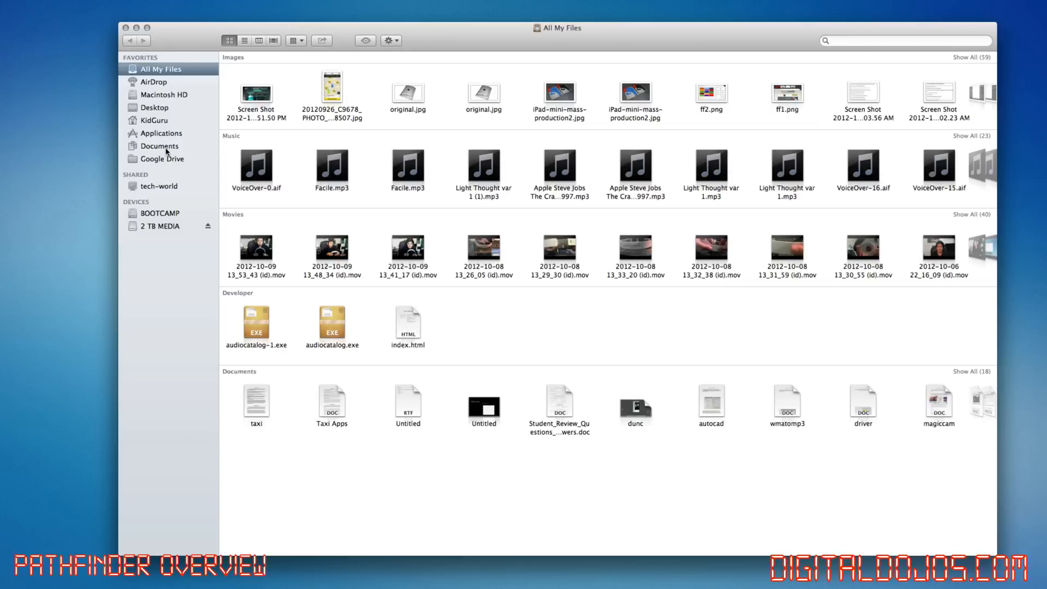
pyautogui.moveTo(160, 121)
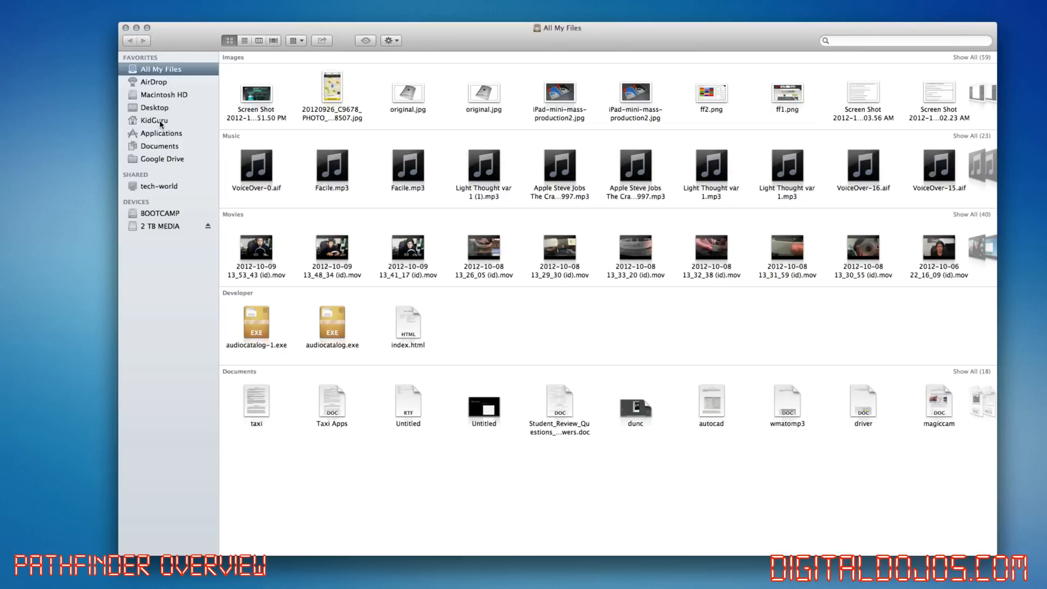
# Show the KidGuru home folder from the Finder sidebar Favorites
pyautogui.click(155, 120)
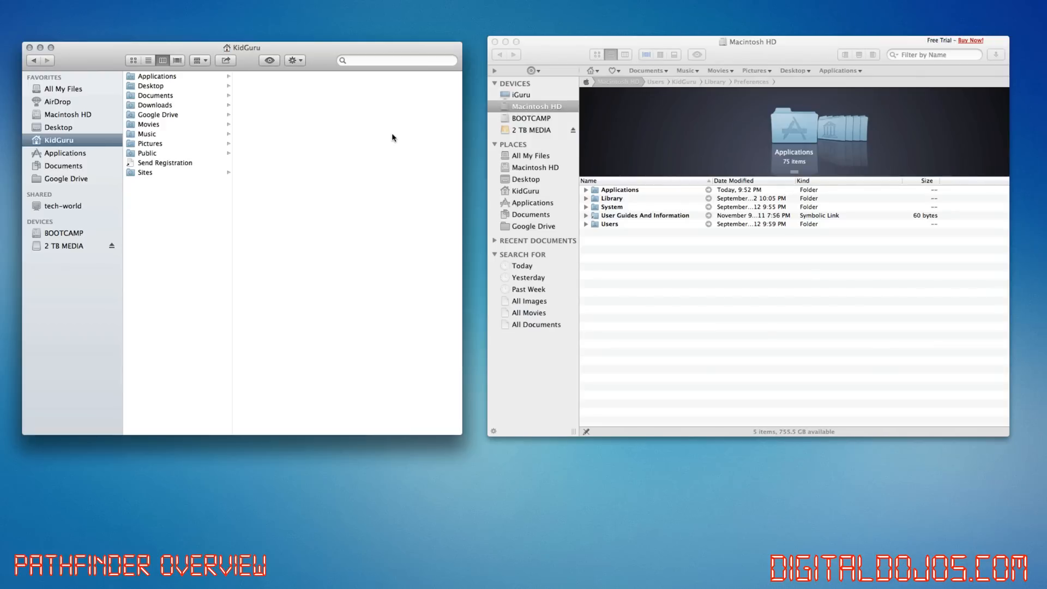
pyautogui.moveTo(250, 264)
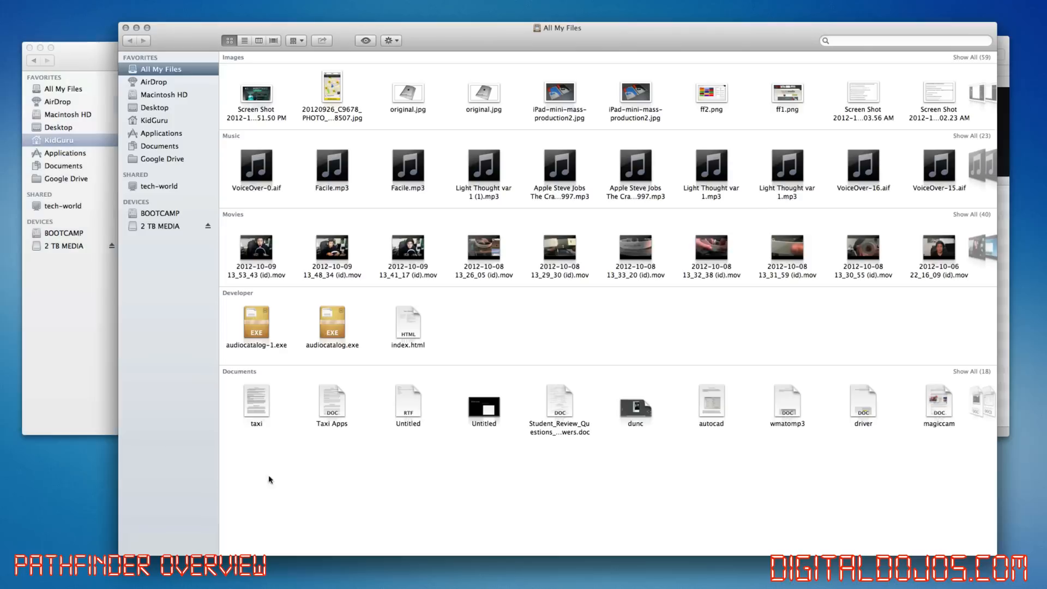
pyautogui.moveTo(679, 260)
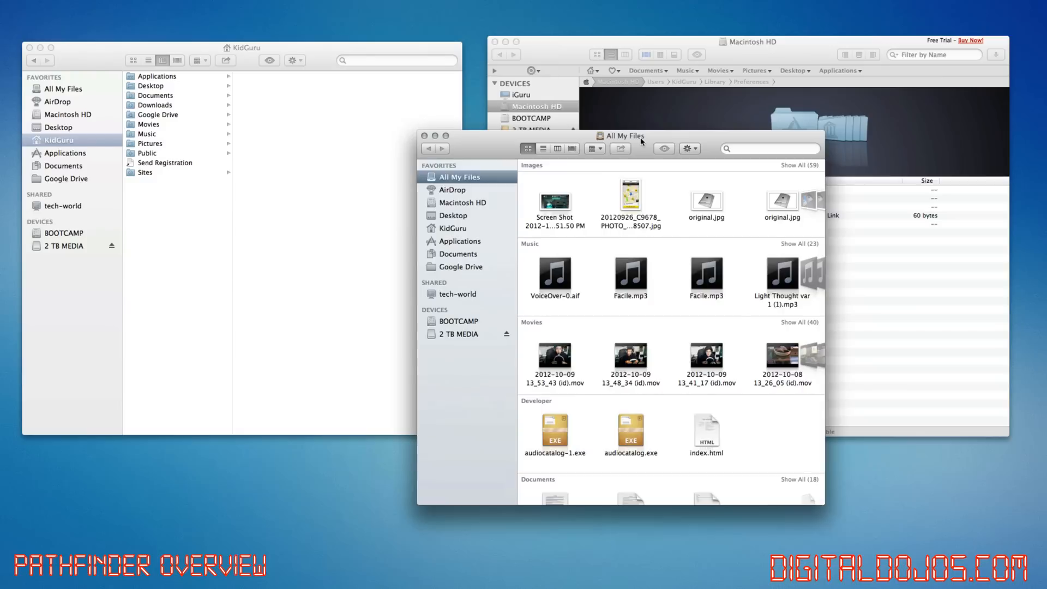
pyautogui.moveTo(247, 174)
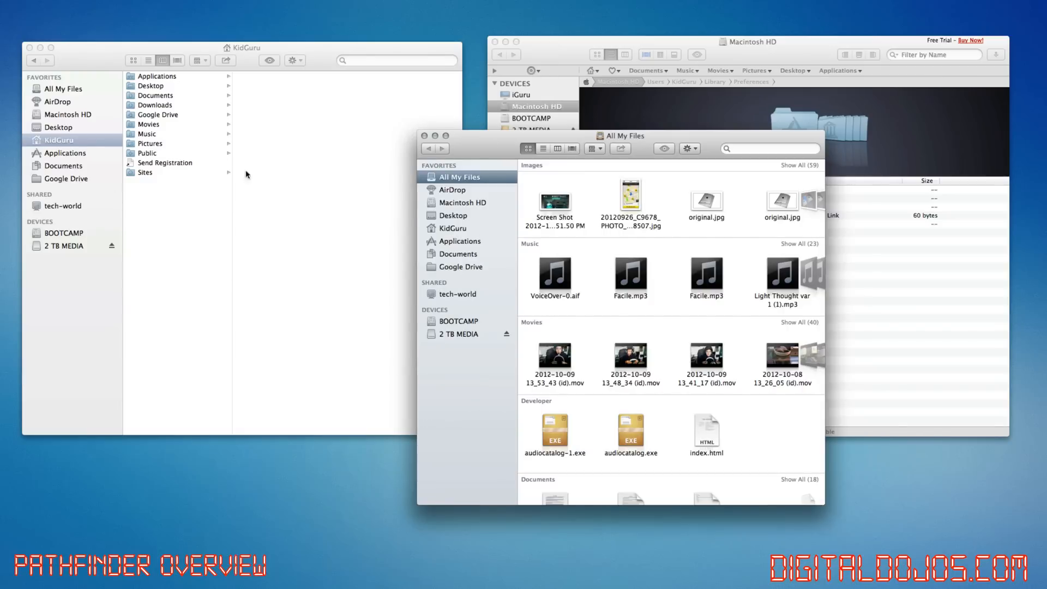
pyautogui.moveTo(419, 145)
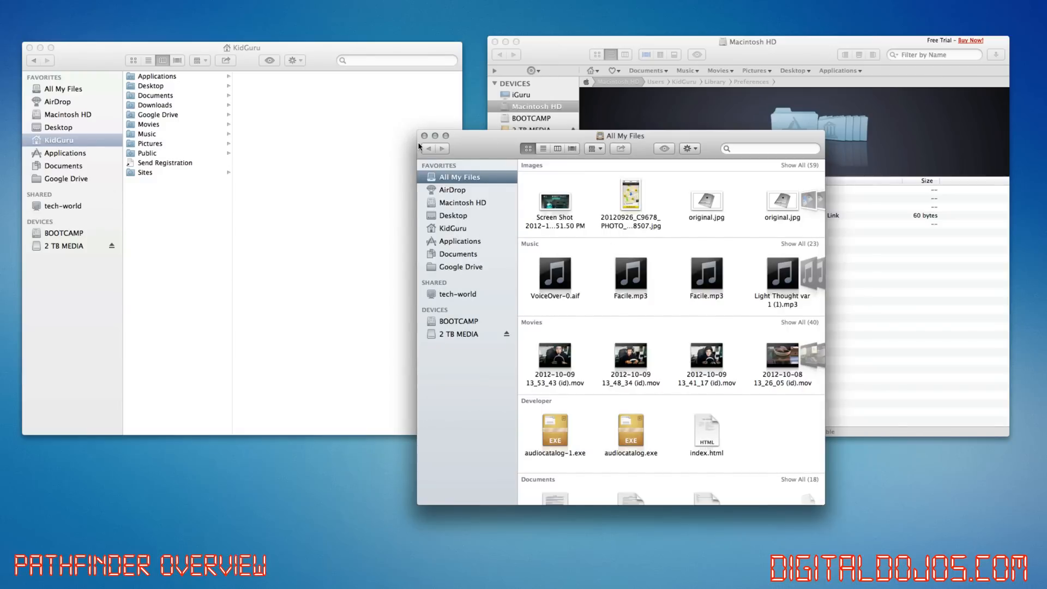
pyautogui.moveTo(550, 159)
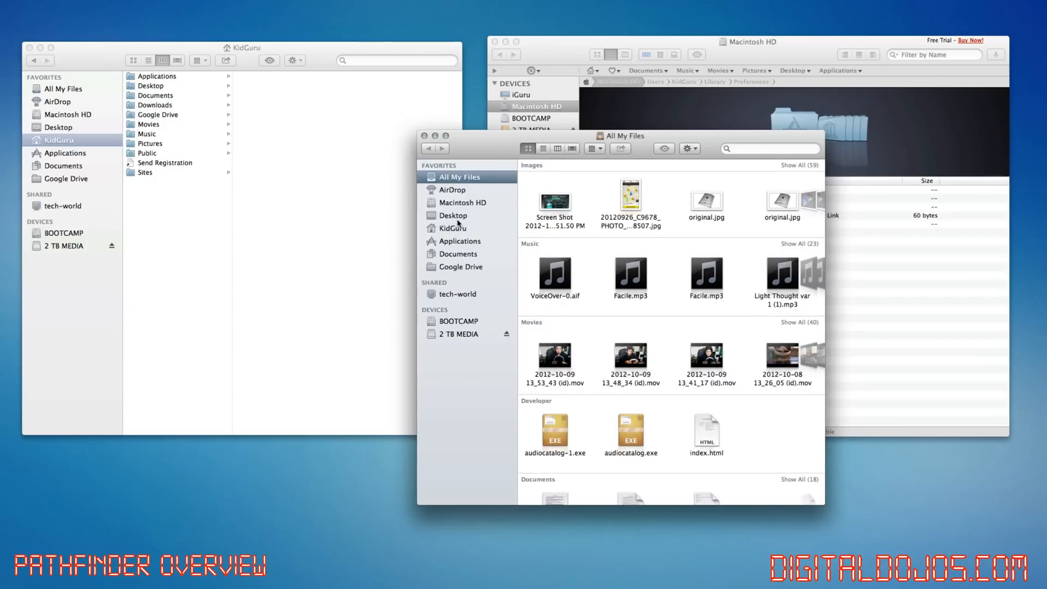
pyautogui.moveTo(459, 266)
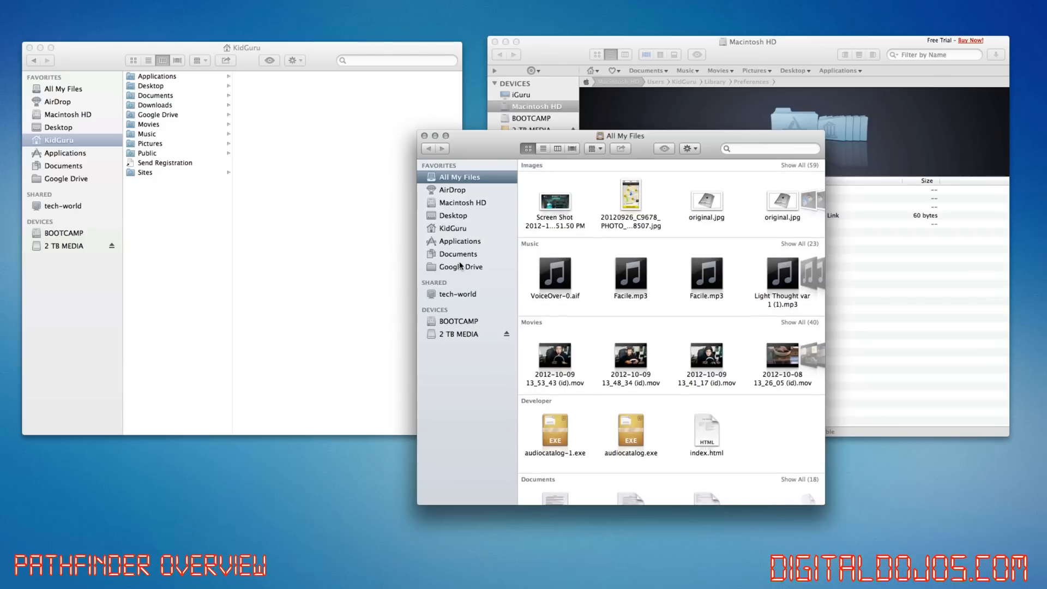
pyautogui.moveTo(456, 228)
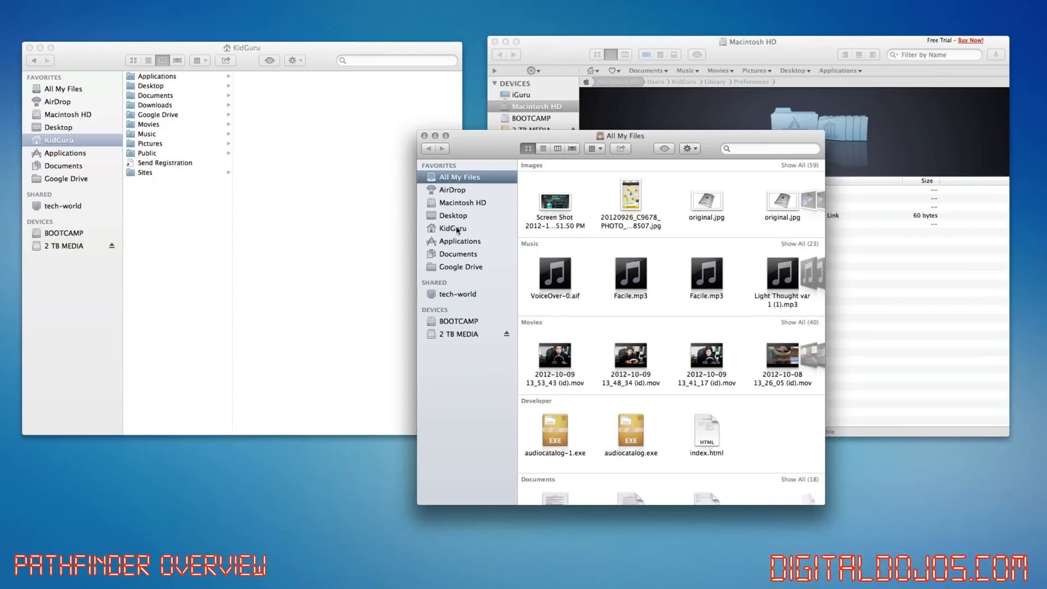
pyautogui.moveTo(468, 273)
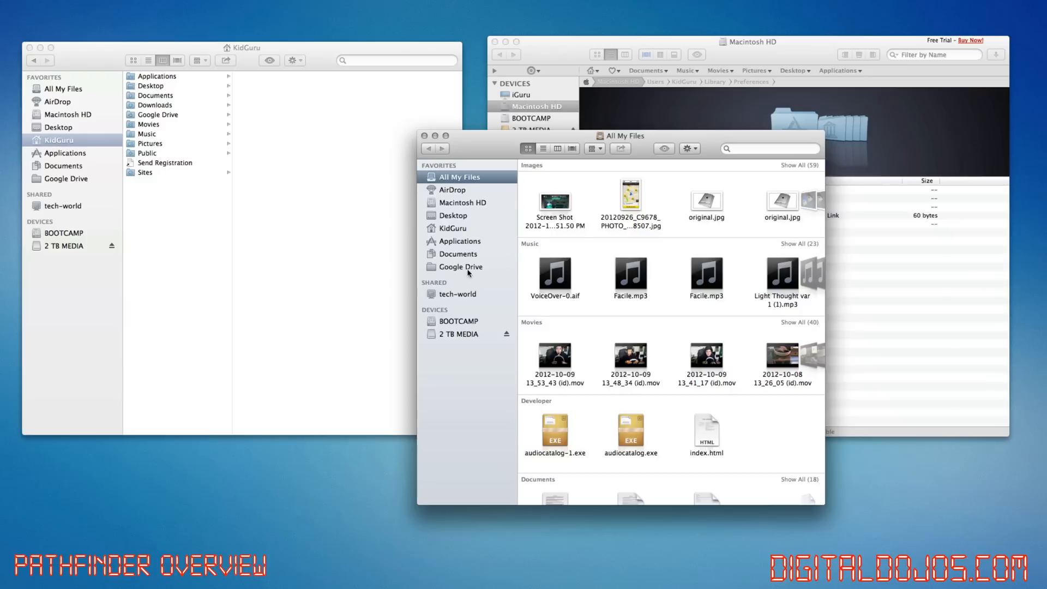
# Show KidGuru's Downloads folder as a list, then in Cover Flow with flip-through previews
pyautogui.click(451, 228)
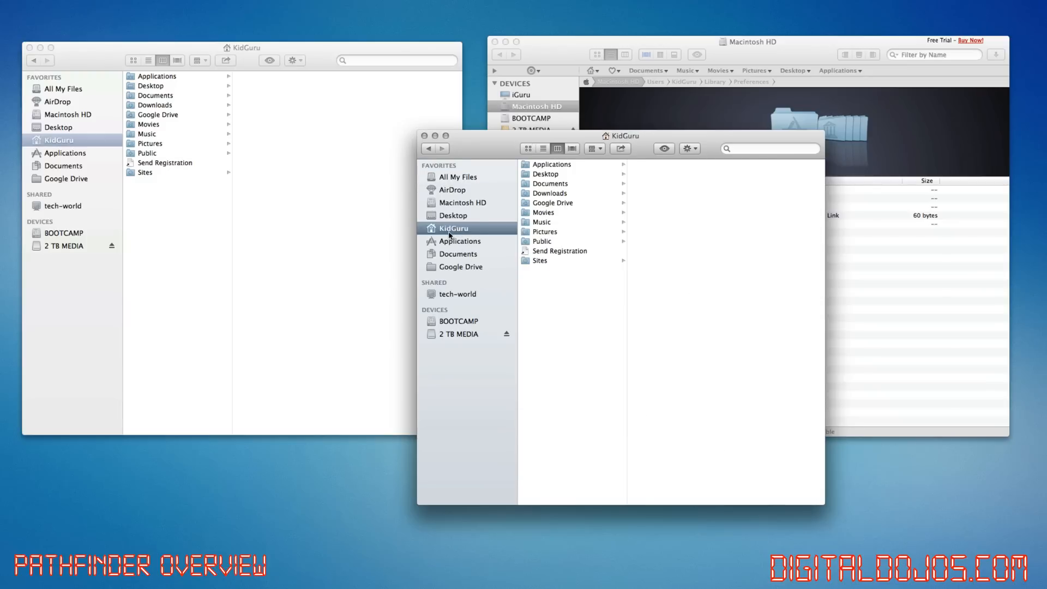
pyautogui.click(550, 193)
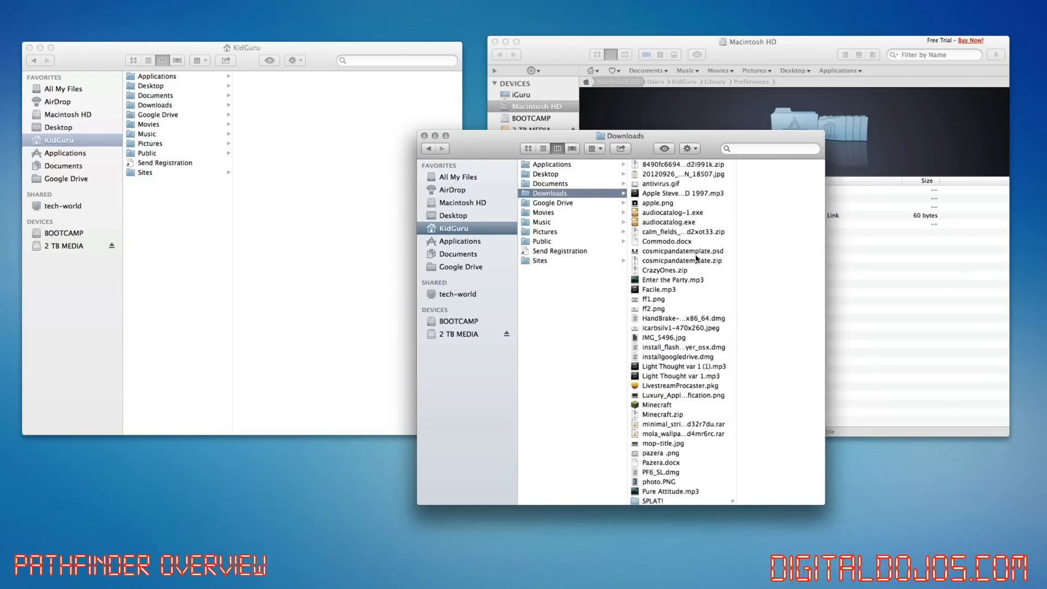
pyautogui.moveTo(834, 290)
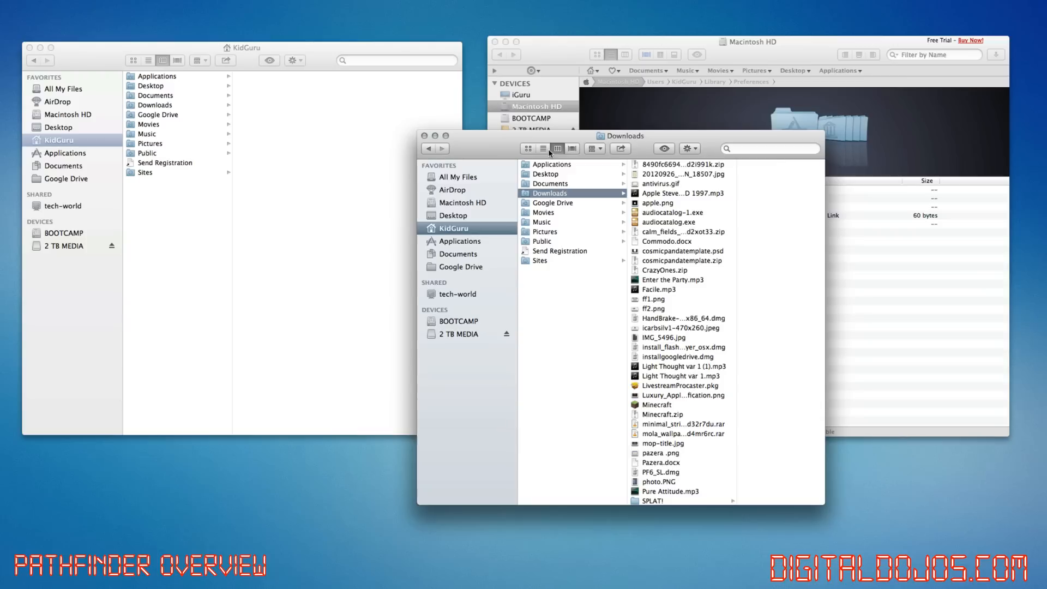
pyautogui.click(542, 148)
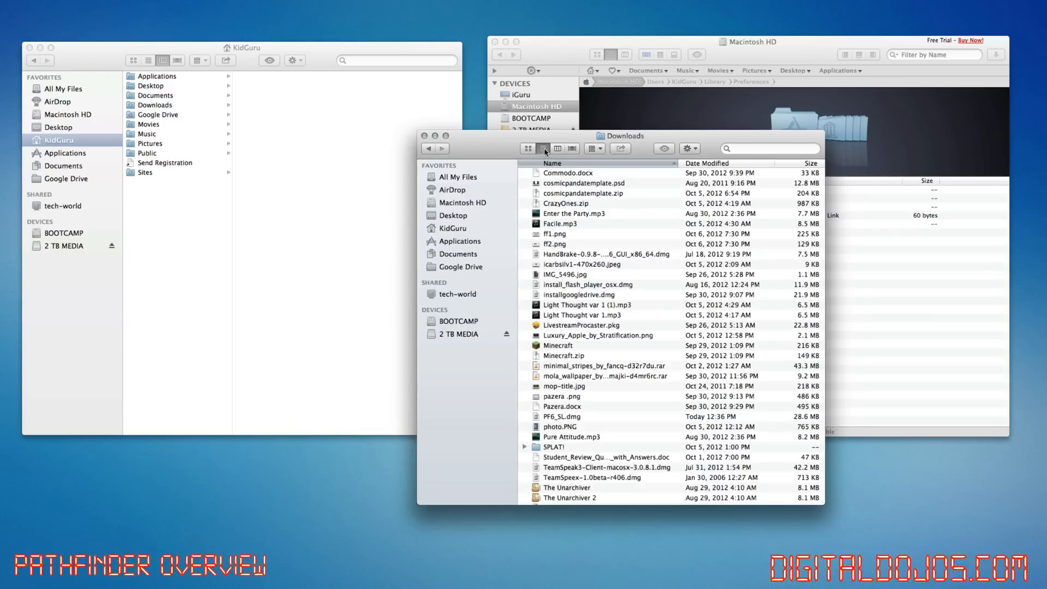
pyautogui.moveTo(581, 149)
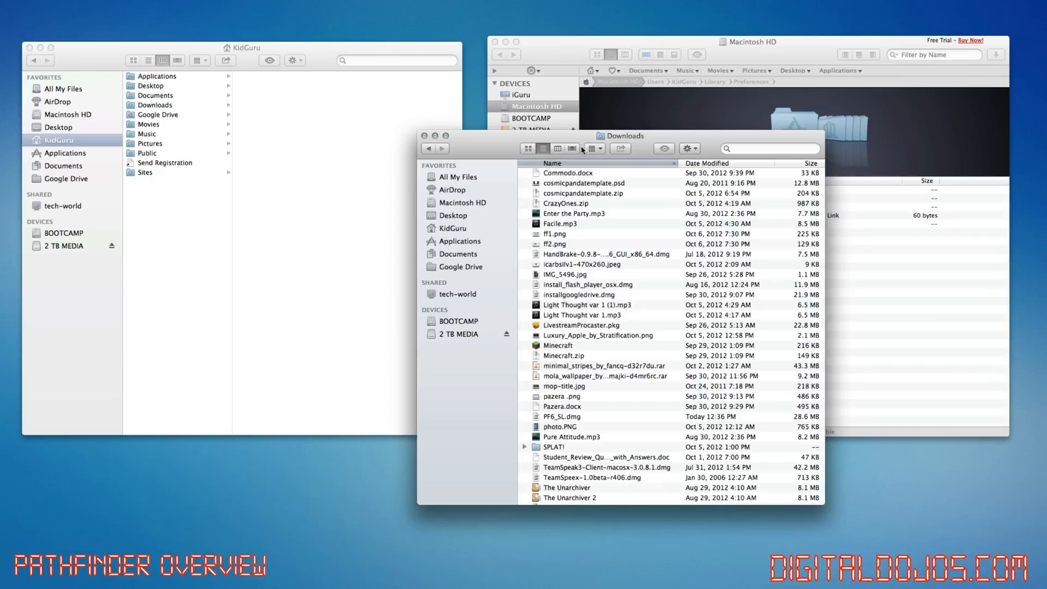
pyautogui.click(571, 148)
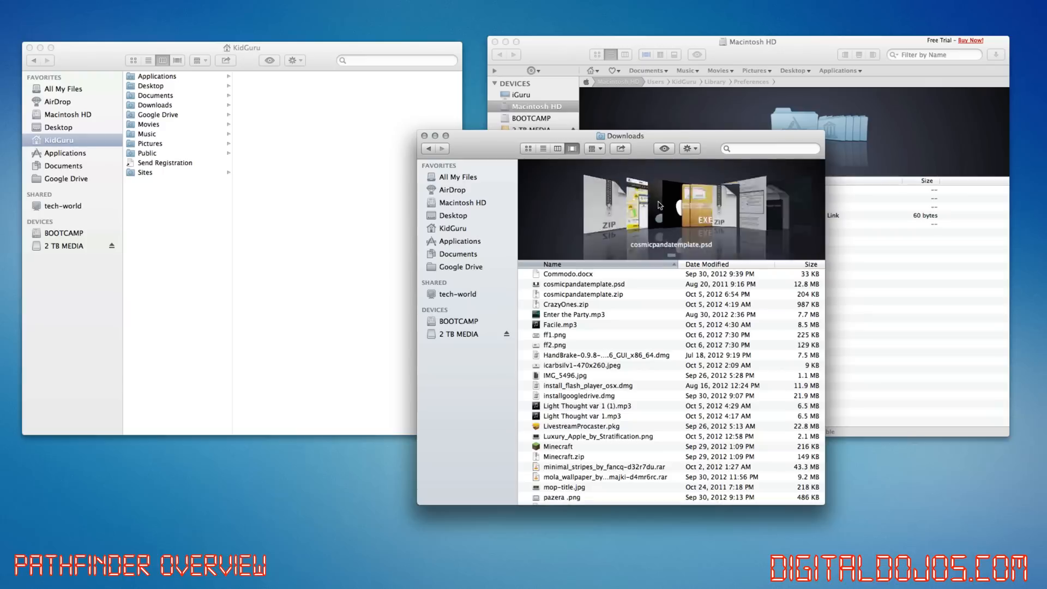
pyautogui.click(554, 335)
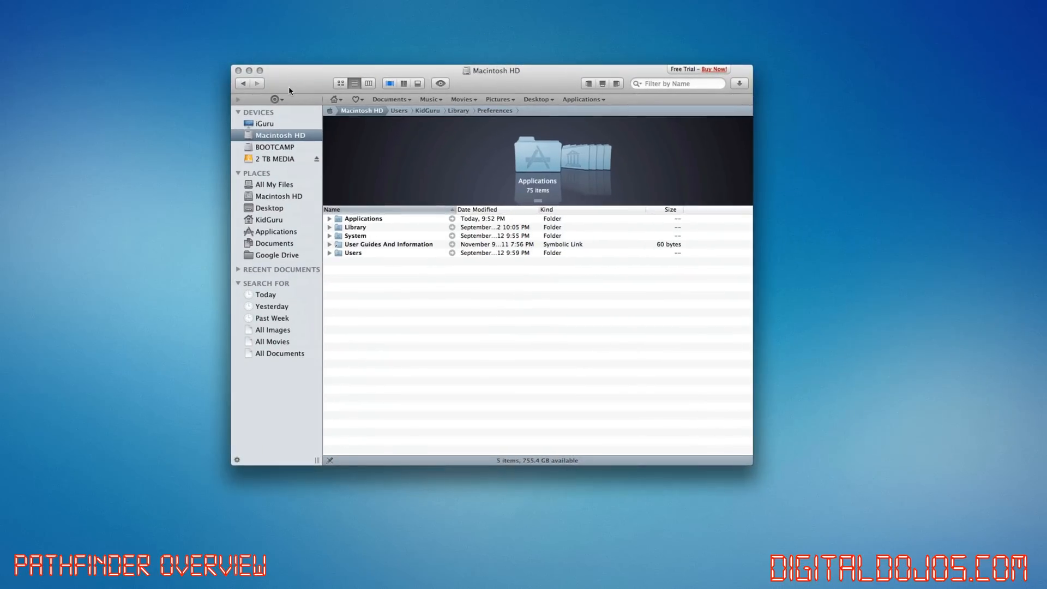
pyautogui.moveTo(268, 153)
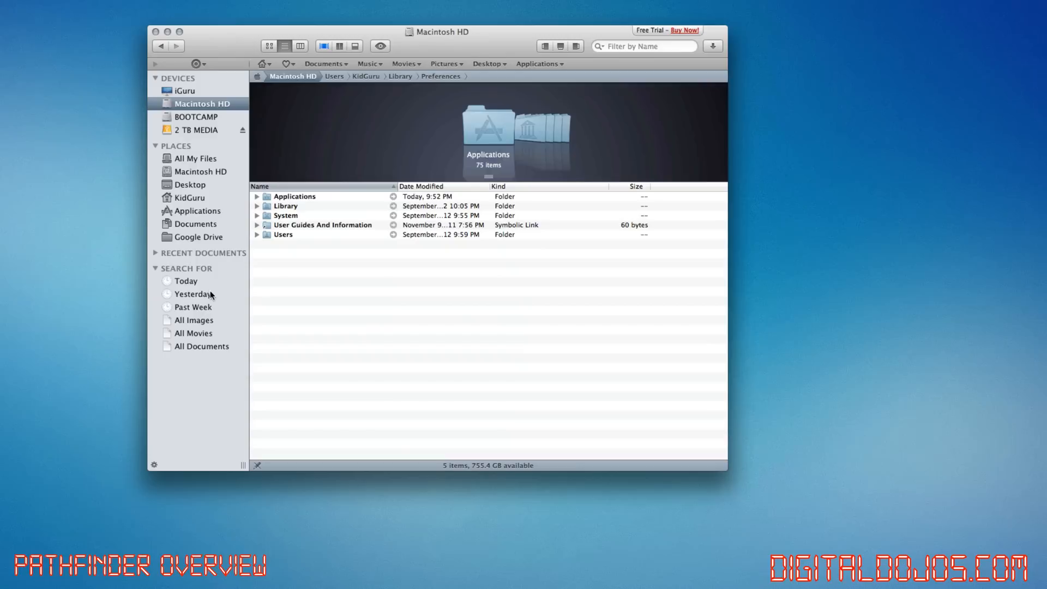
pyautogui.moveTo(186, 123)
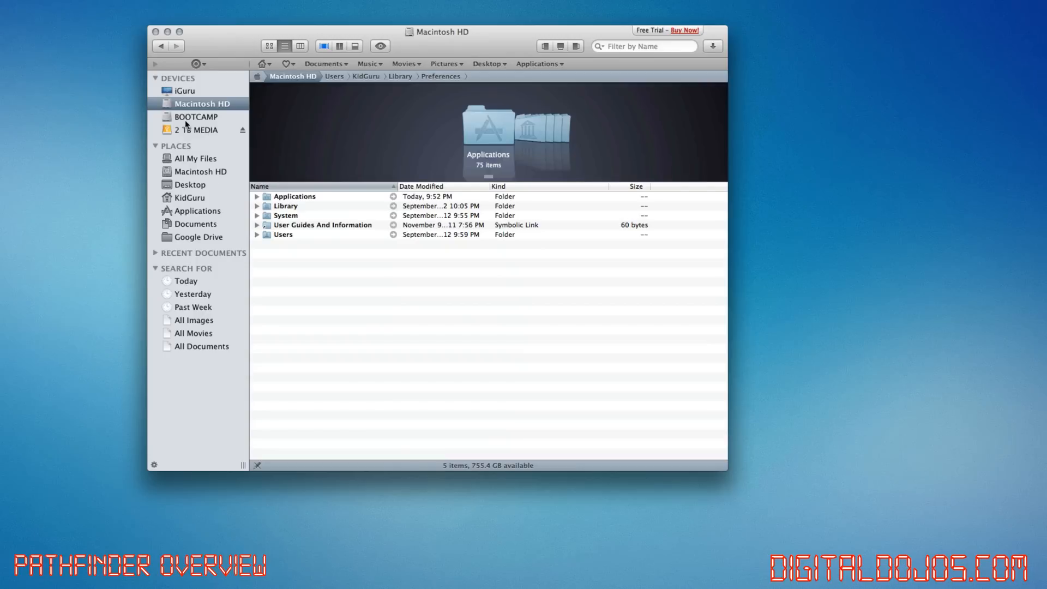
pyautogui.moveTo(224, 59)
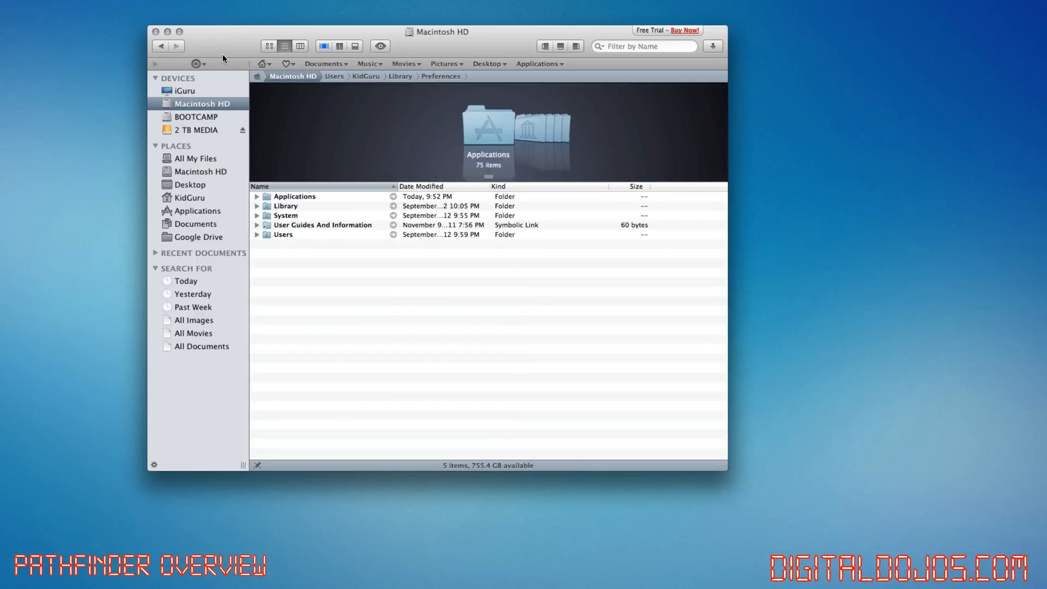
# Show the All Movies smart search listing every movie file on the computer
pyautogui.click(195, 333)
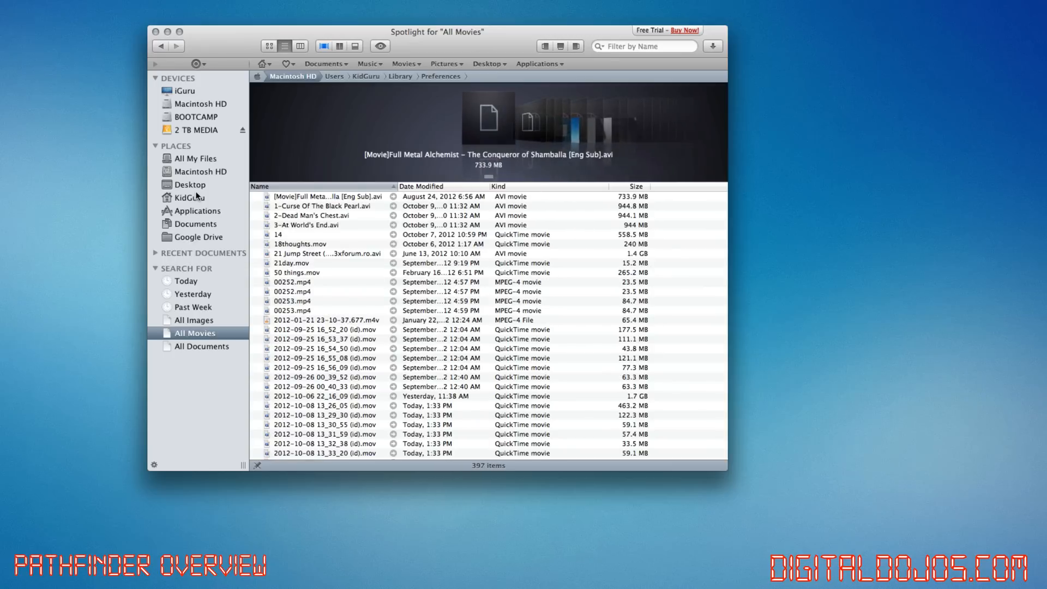
pyautogui.moveTo(195, 152)
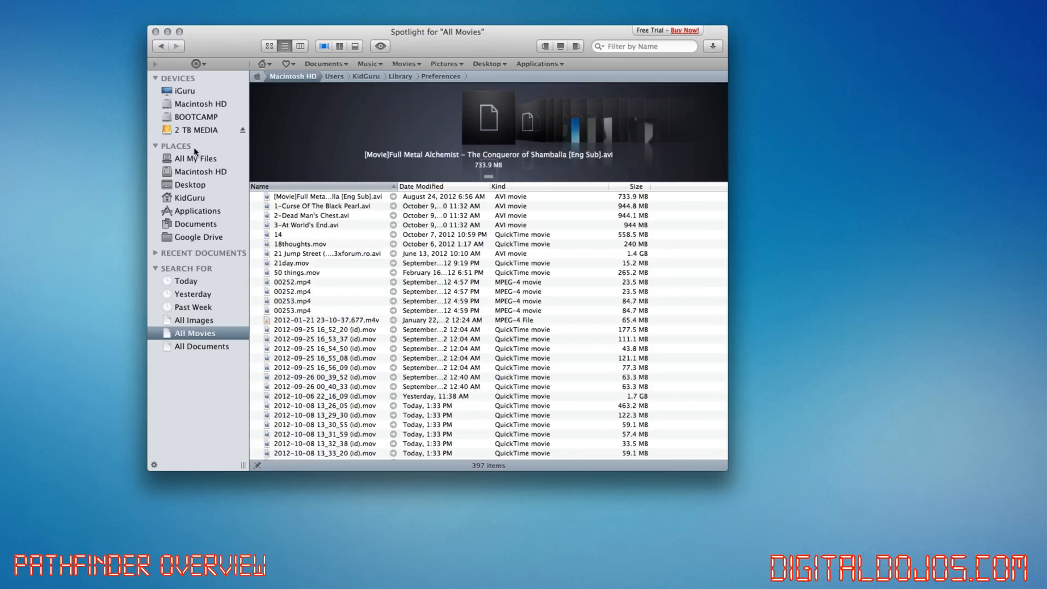
pyautogui.moveTo(196, 127)
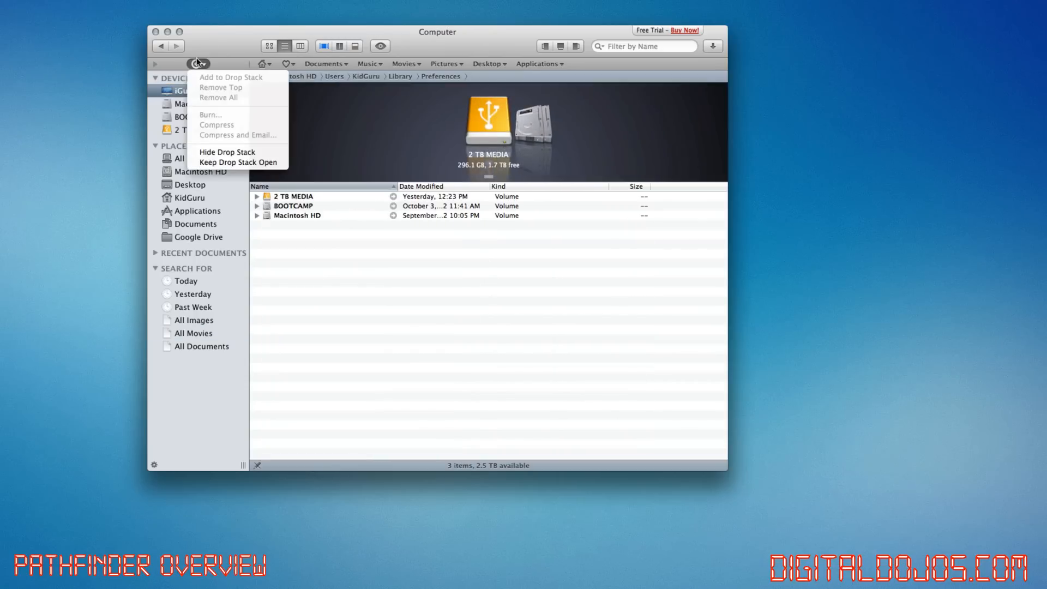
pyautogui.moveTo(206, 87)
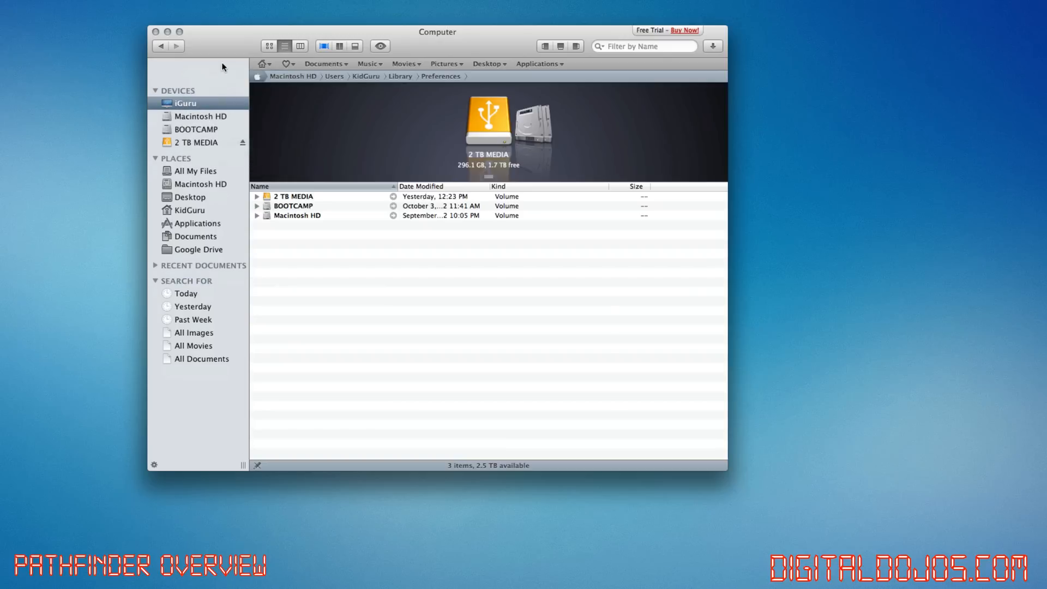
pyautogui.rightClick(204, 57)
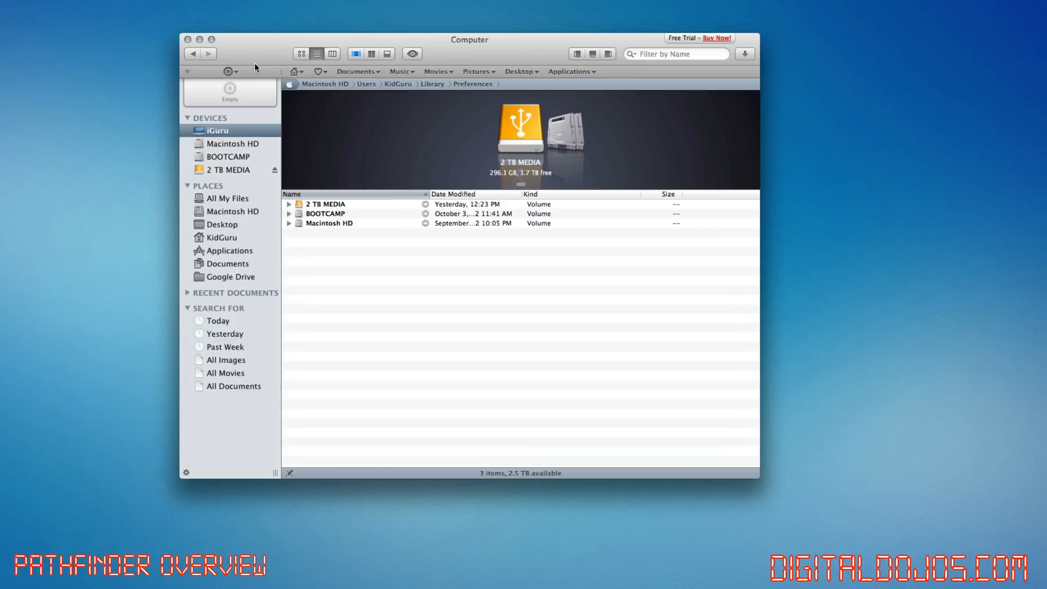
pyautogui.moveTo(185, 490)
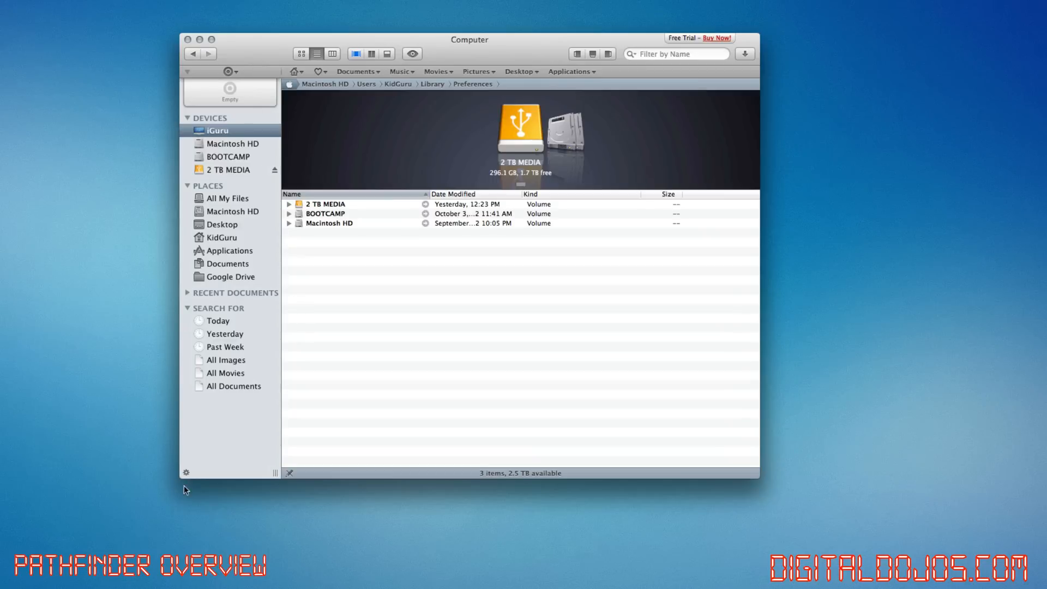
pyautogui.moveTo(315, 201)
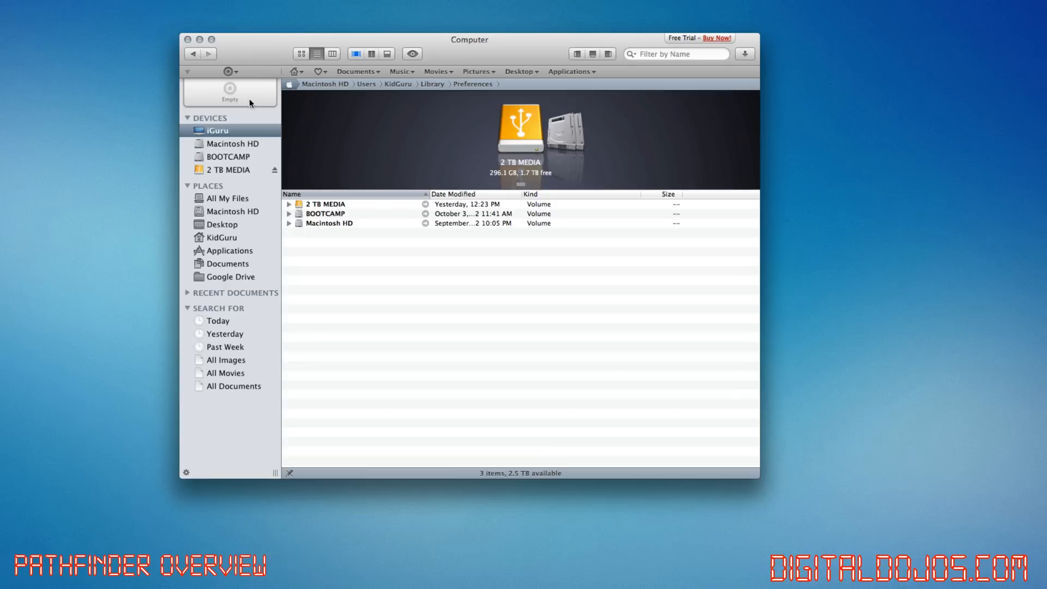
pyautogui.click(227, 72)
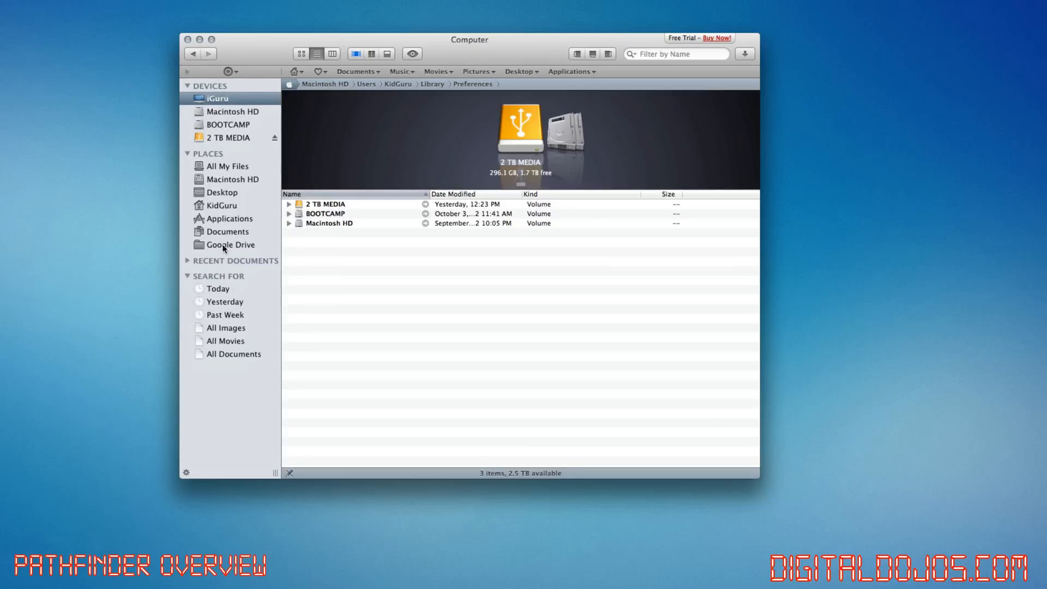
pyautogui.moveTo(436, 72)
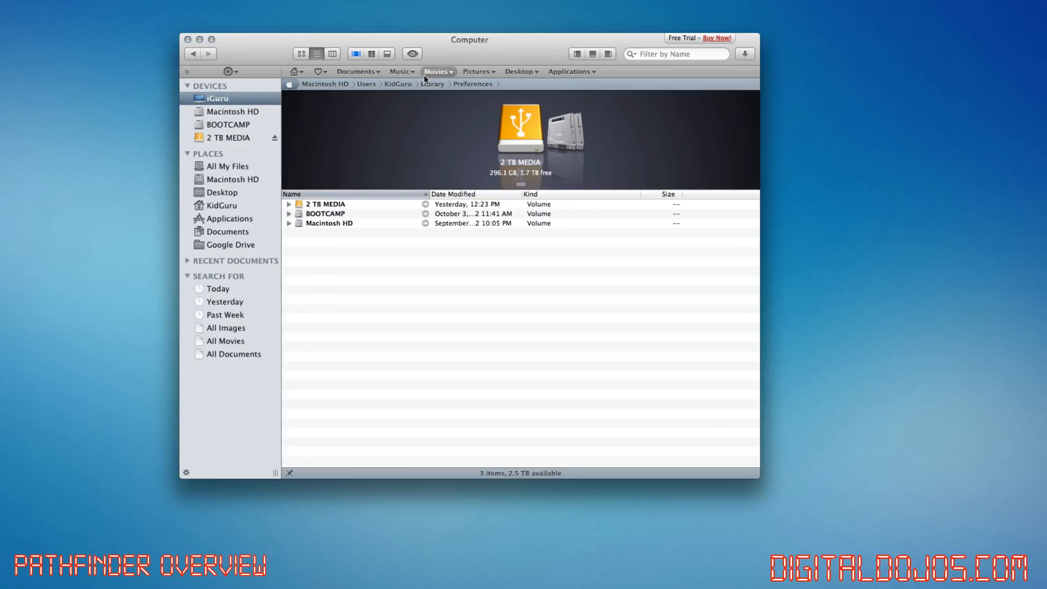
pyautogui.moveTo(748, 175)
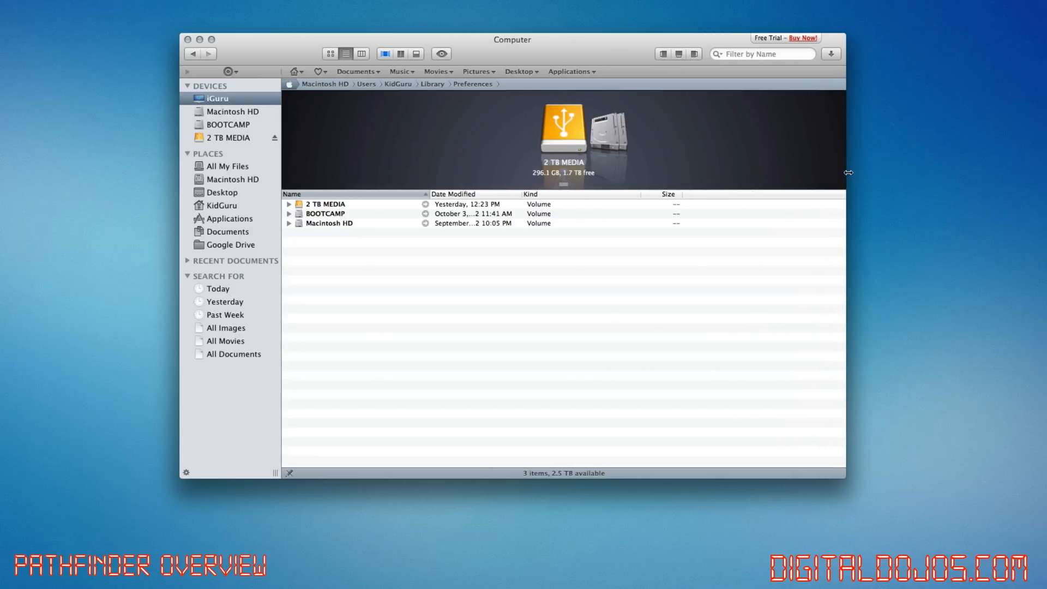
pyautogui.moveTo(236, 198)
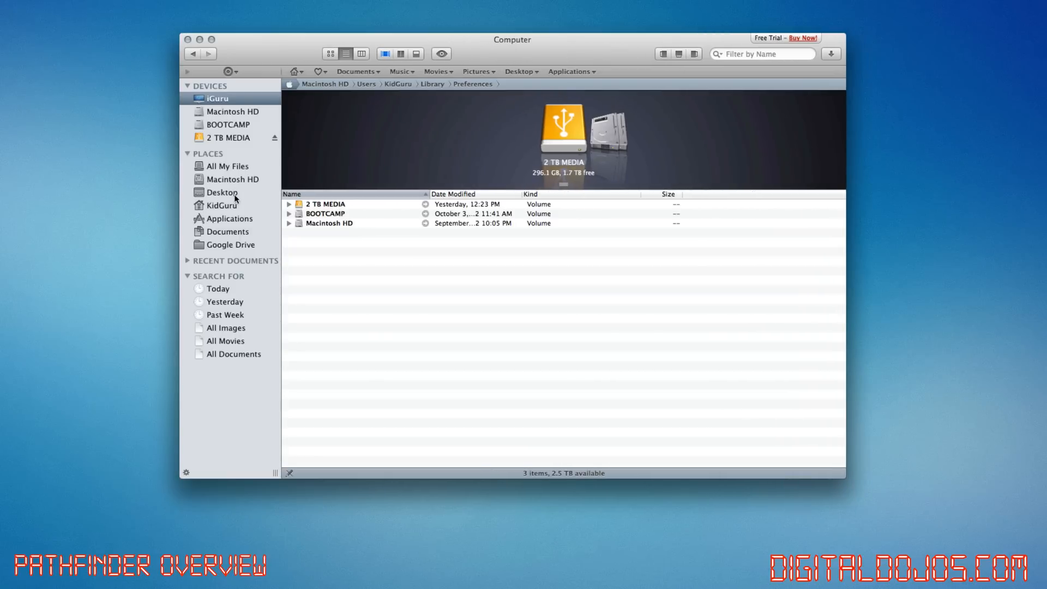
pyautogui.moveTo(236, 206)
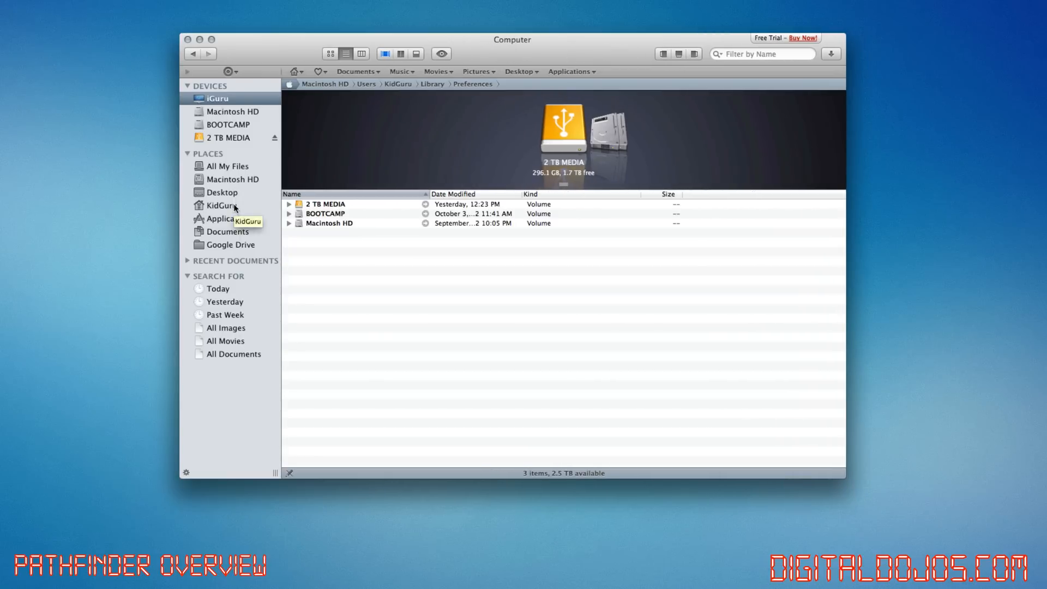
# Browse KidGuru's Applications folder in columns and preview the Flux app's details
pyautogui.click(222, 205)
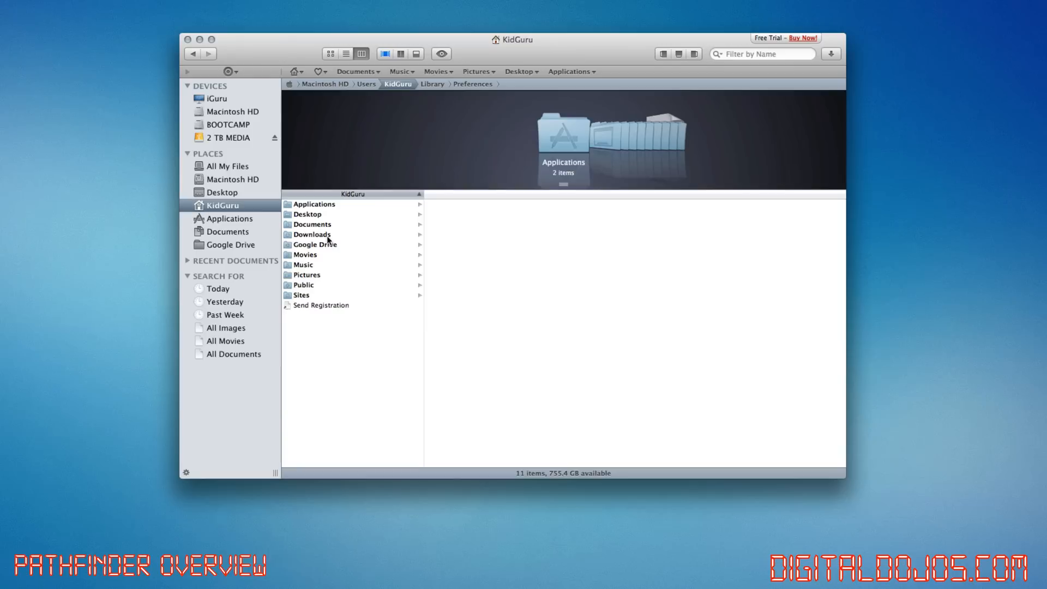
pyautogui.moveTo(329, 249)
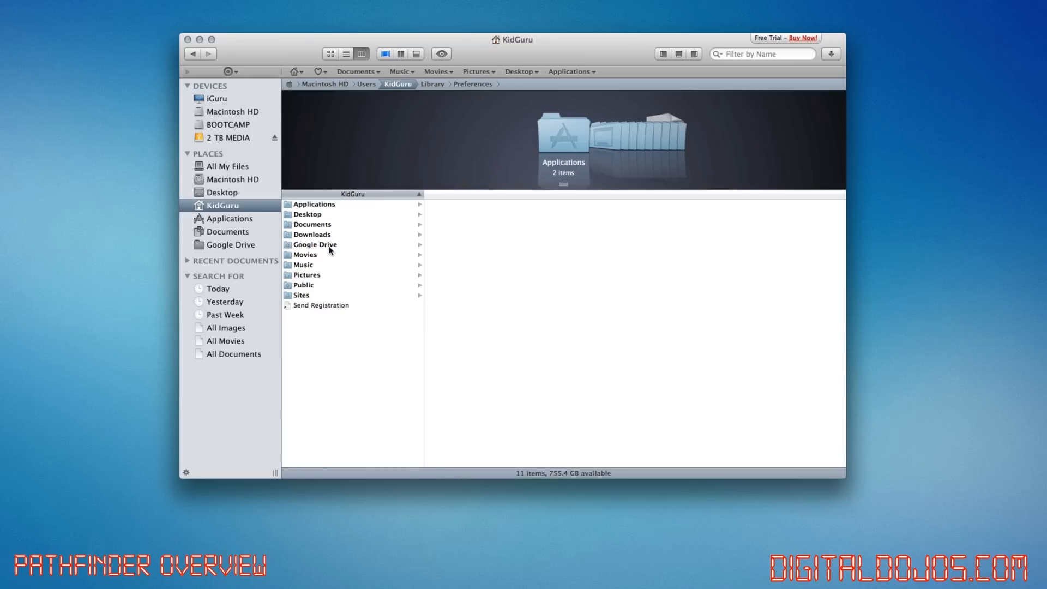
pyautogui.moveTo(321, 204)
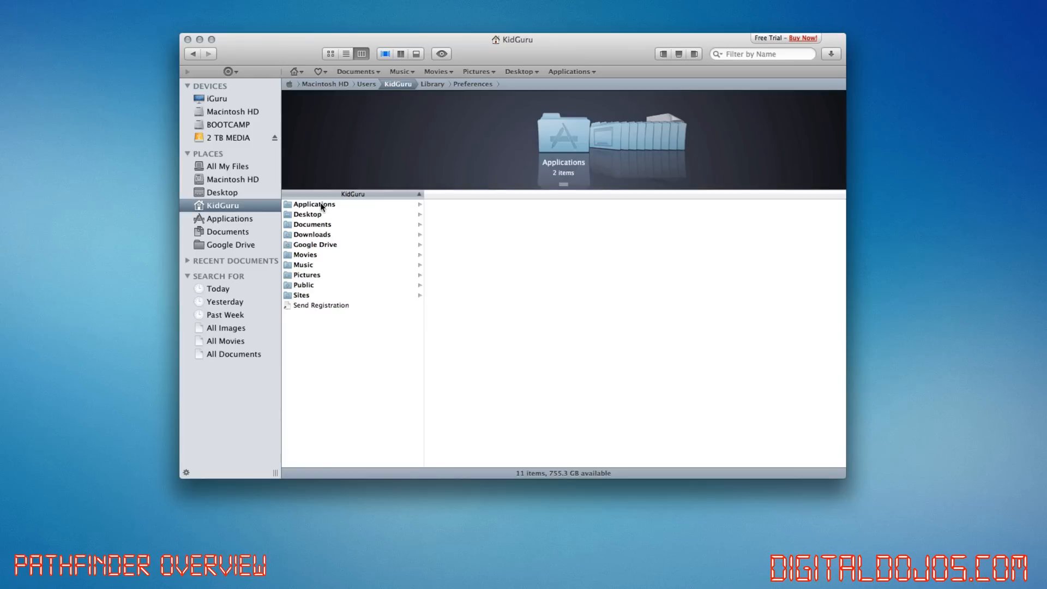
pyautogui.click(314, 204)
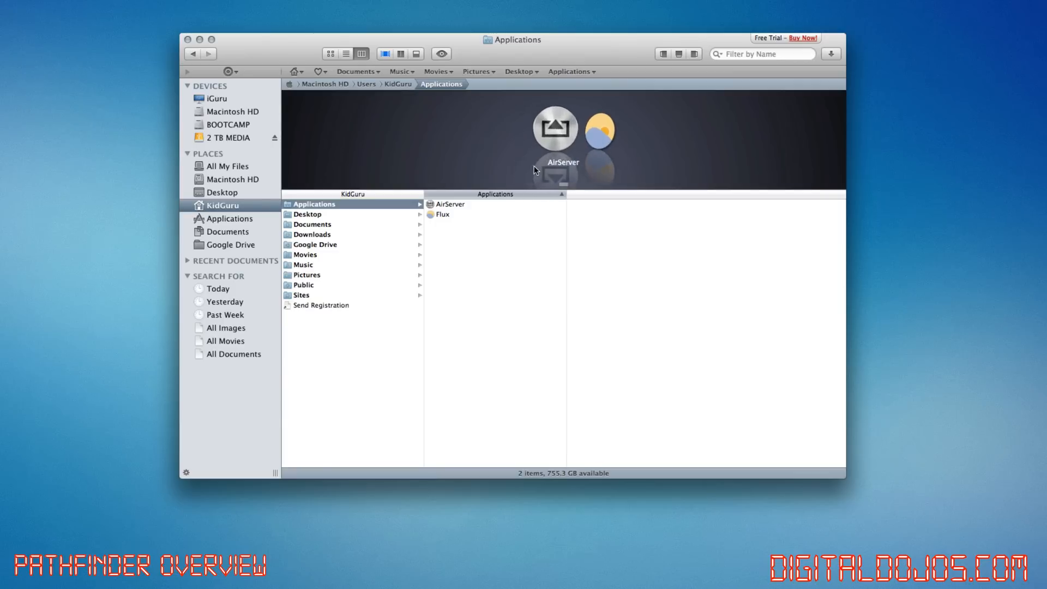
pyautogui.click(442, 214)
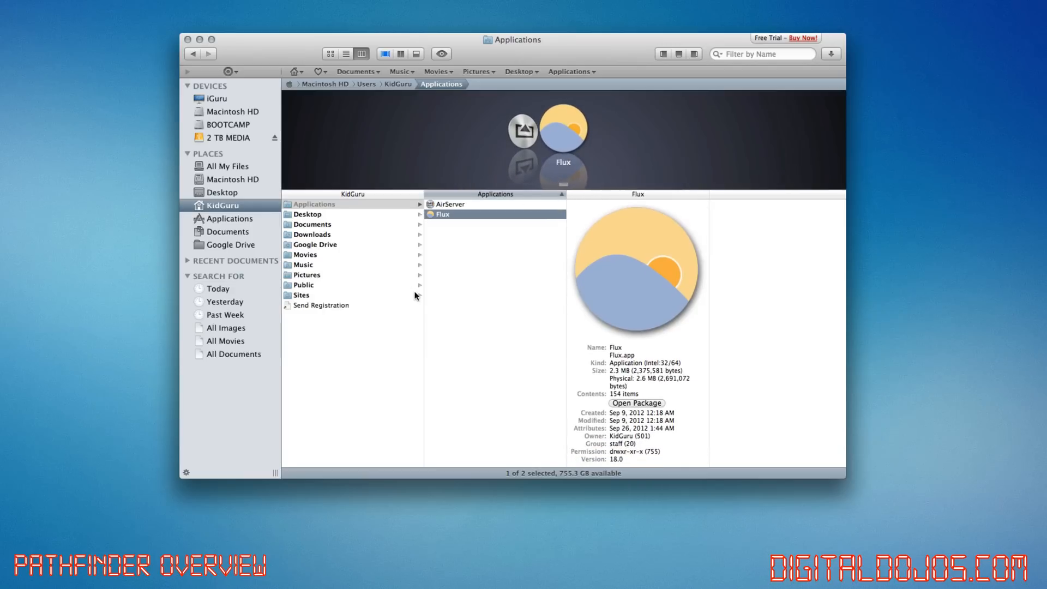
pyautogui.moveTo(446, 326)
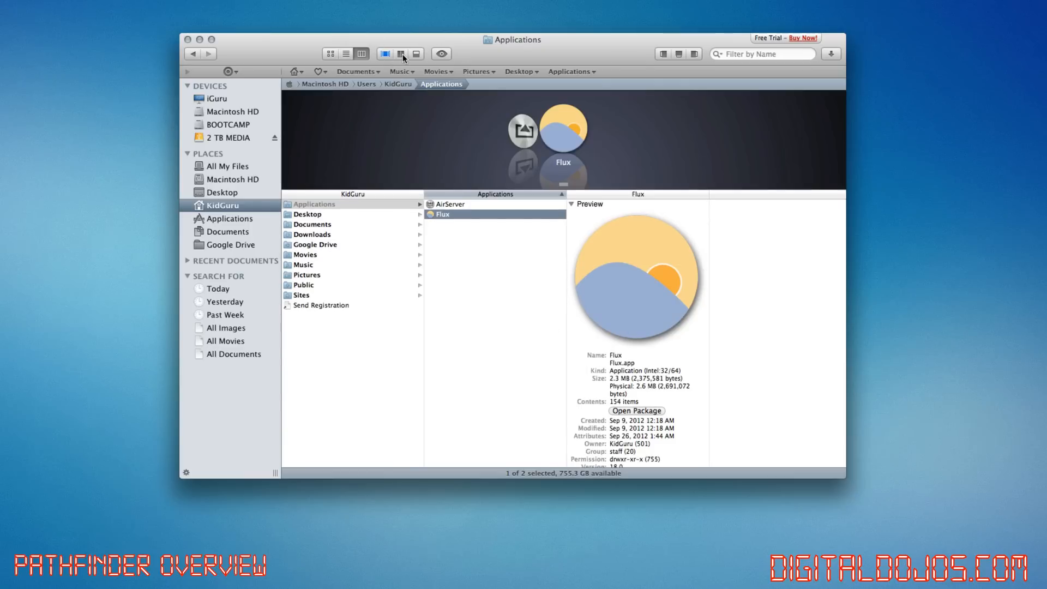
# Split into two panes and navigate the right pane through Macintosh HD Users back to Computer
pyautogui.click(400, 53)
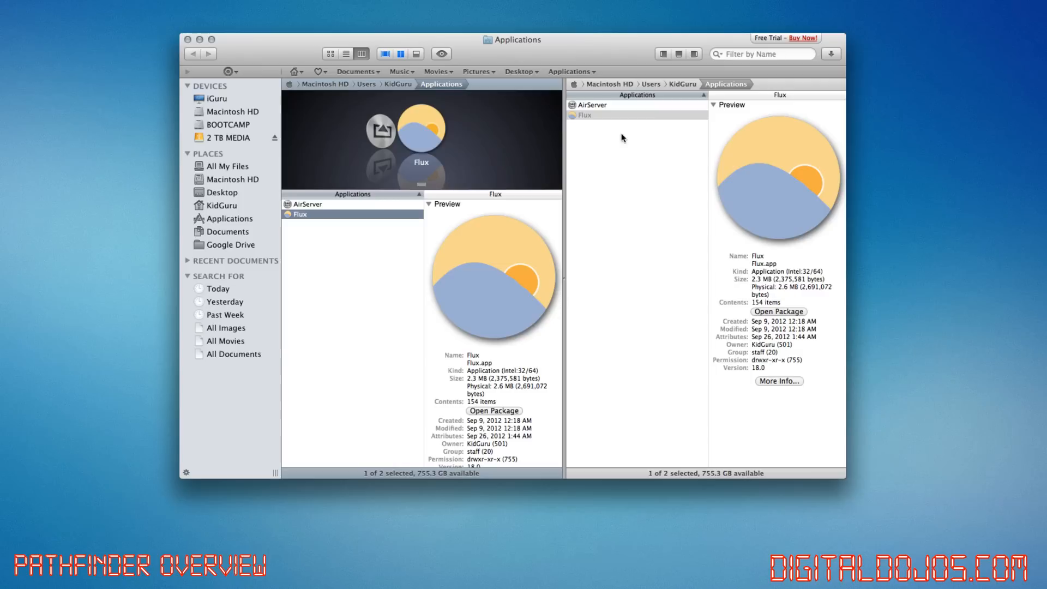
pyautogui.moveTo(621, 91)
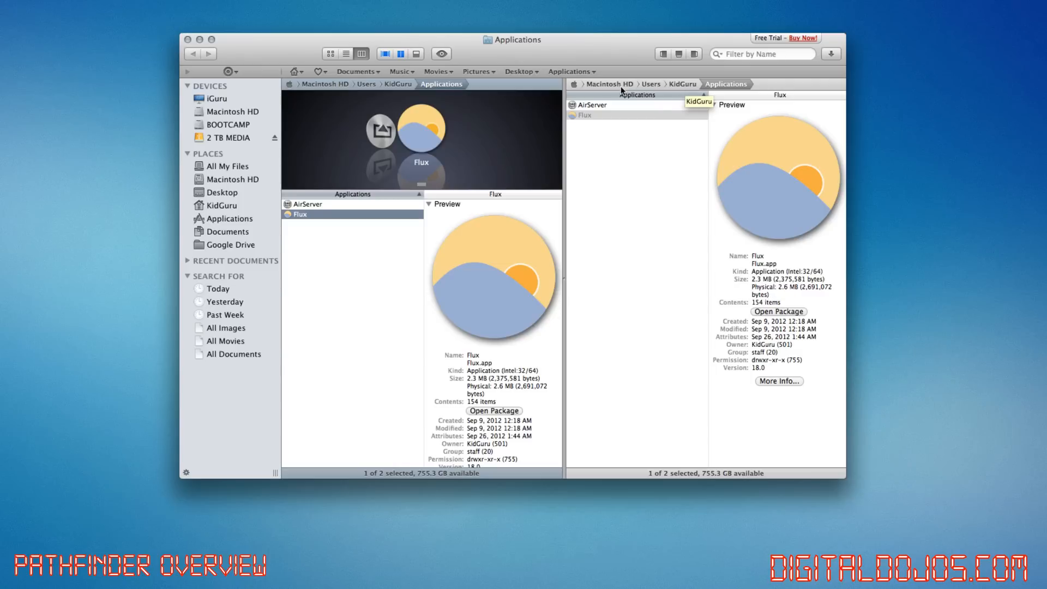
pyautogui.click(608, 84)
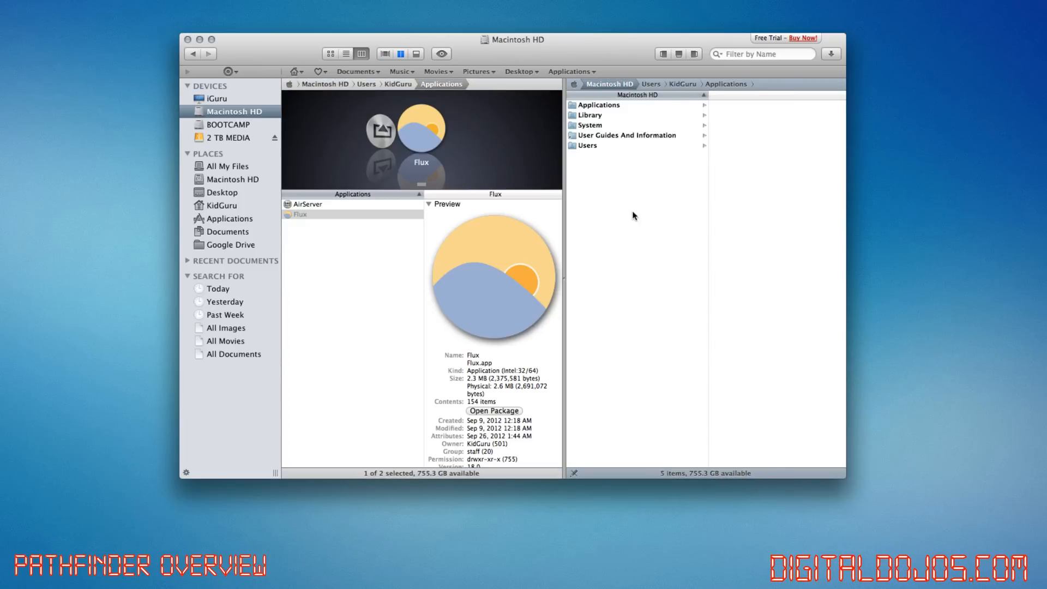
pyautogui.click(586, 145)
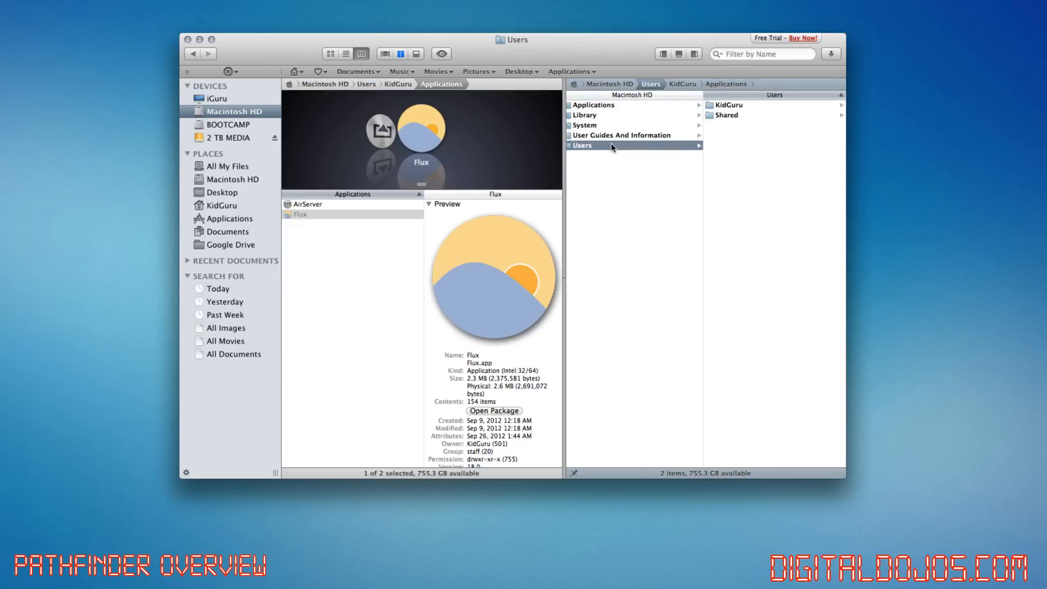
pyautogui.moveTo(280, 175)
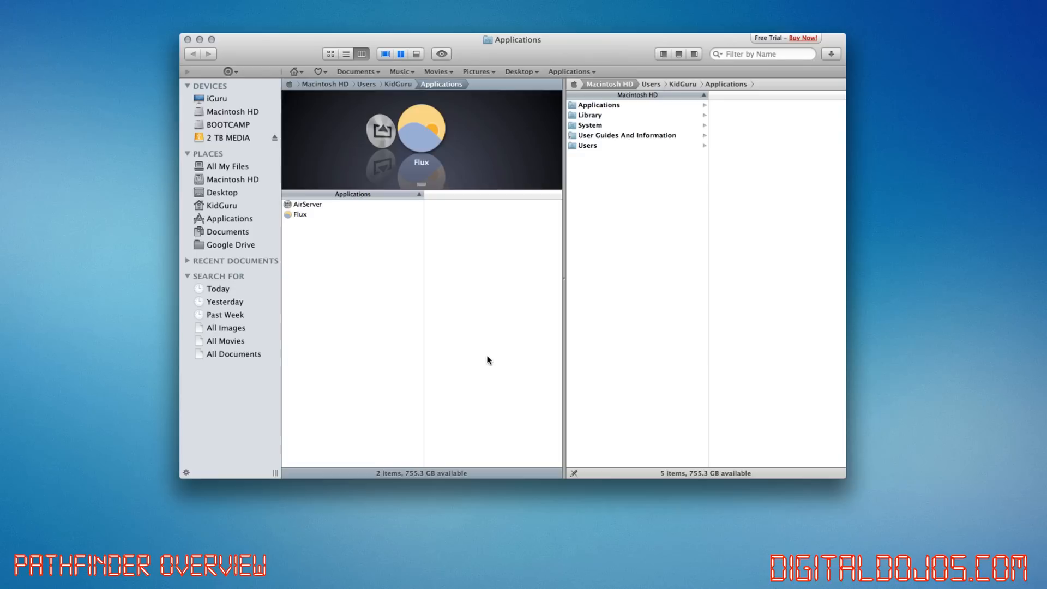
pyautogui.click(572, 84)
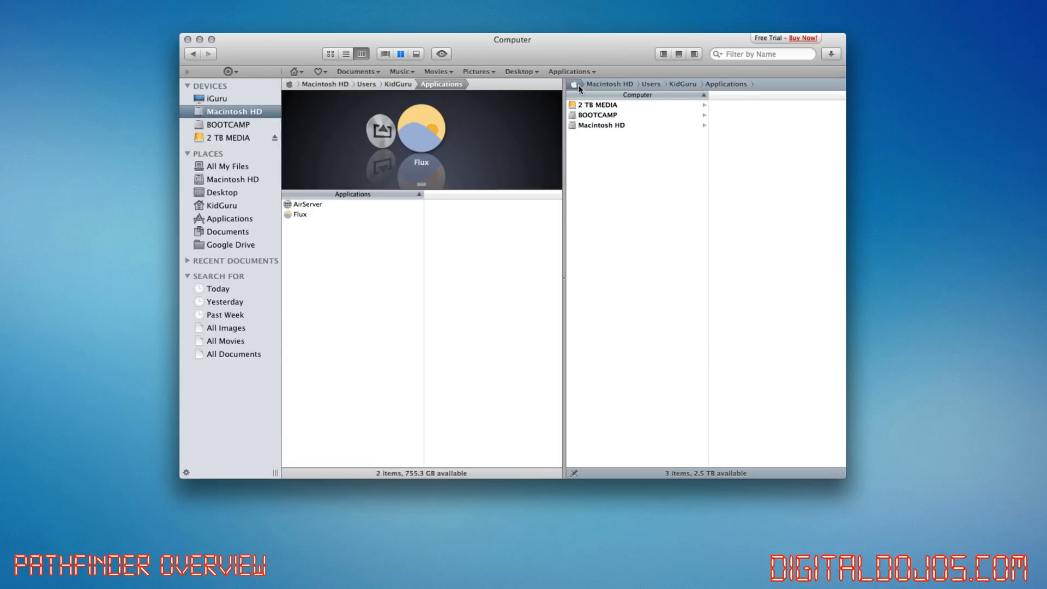
pyautogui.click(216, 98)
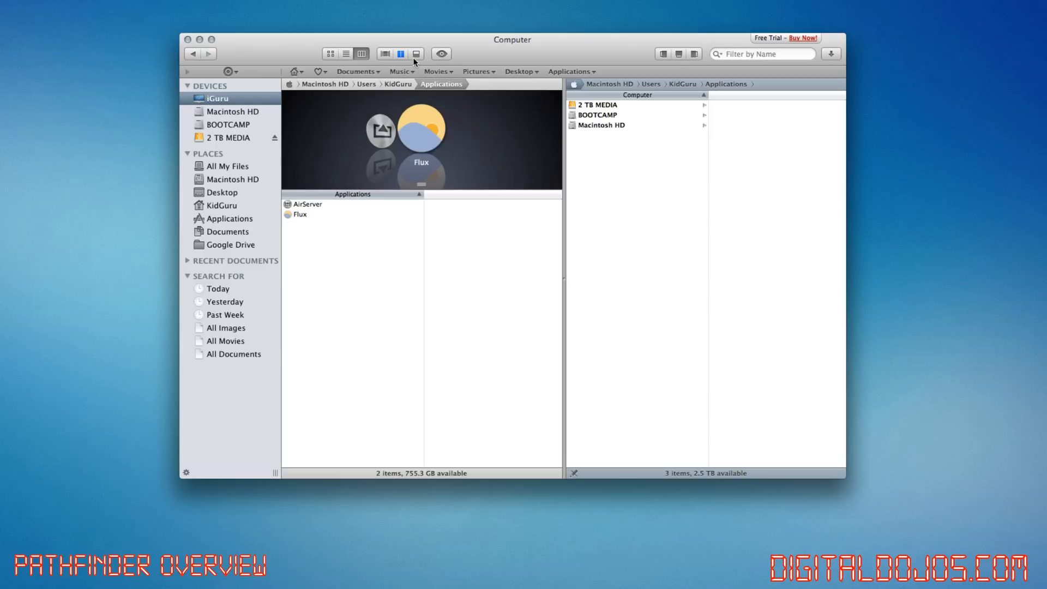
# Return to a single pane, try the icon preview strip, then settle on plain columns for Applications
pyautogui.click(415, 54)
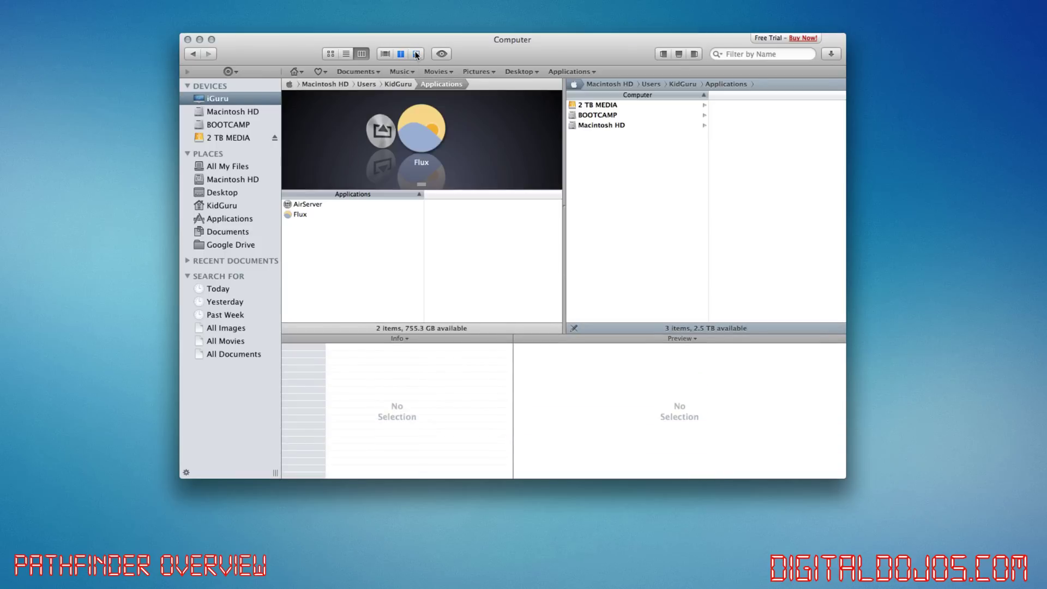
pyautogui.moveTo(527, 317)
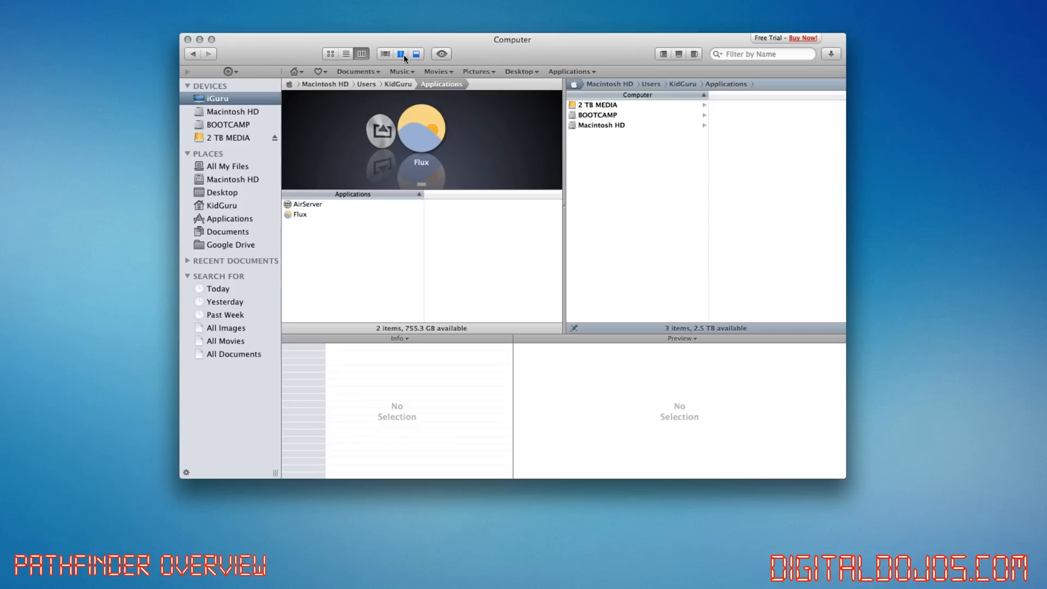
pyautogui.click(400, 53)
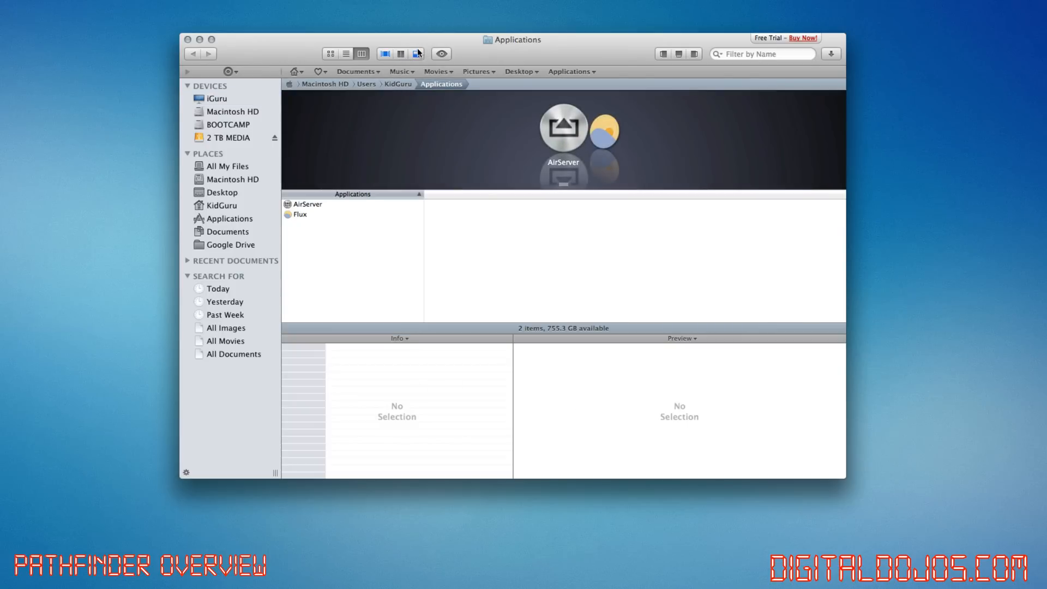
pyautogui.click(385, 53)
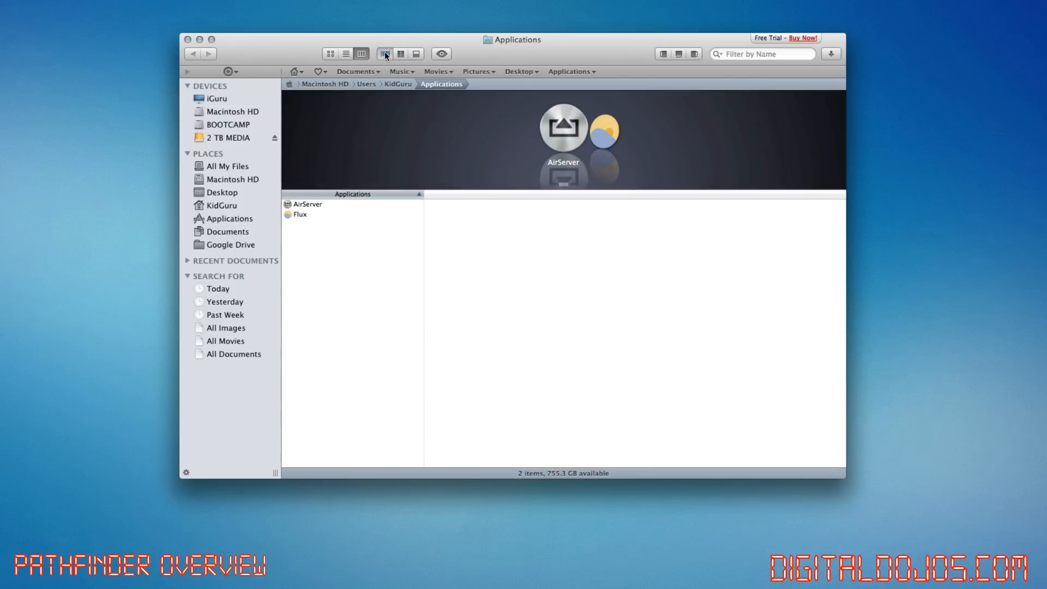
pyautogui.click(361, 53)
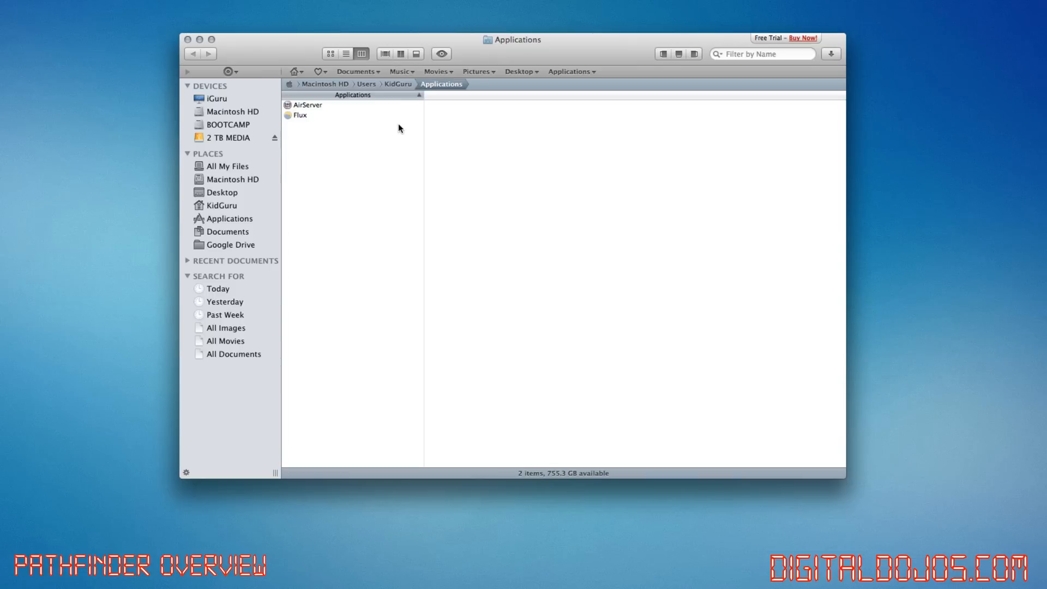
pyautogui.moveTo(422, 153)
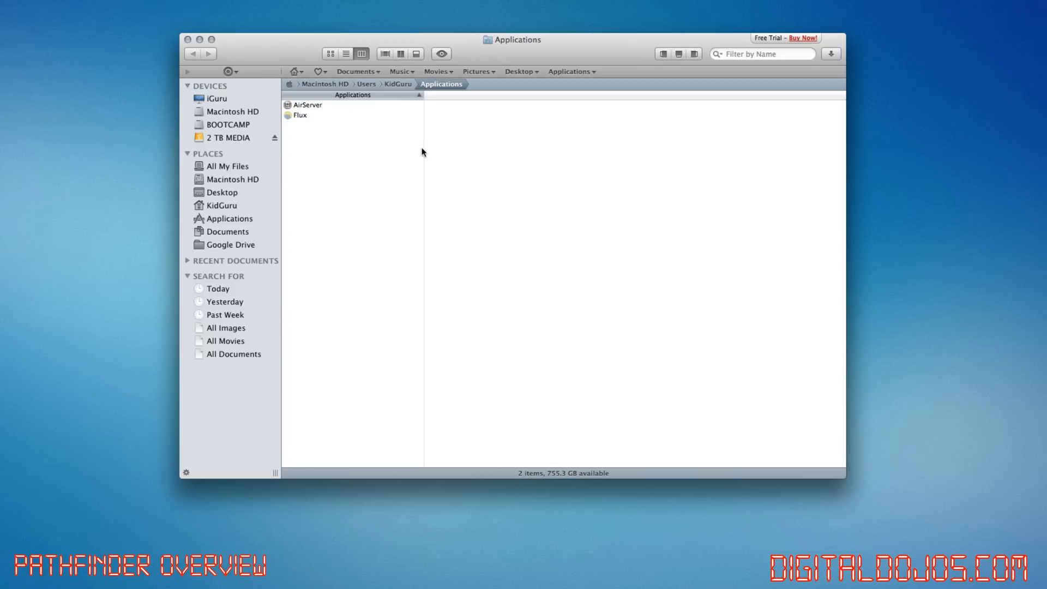
pyautogui.moveTo(371, 106)
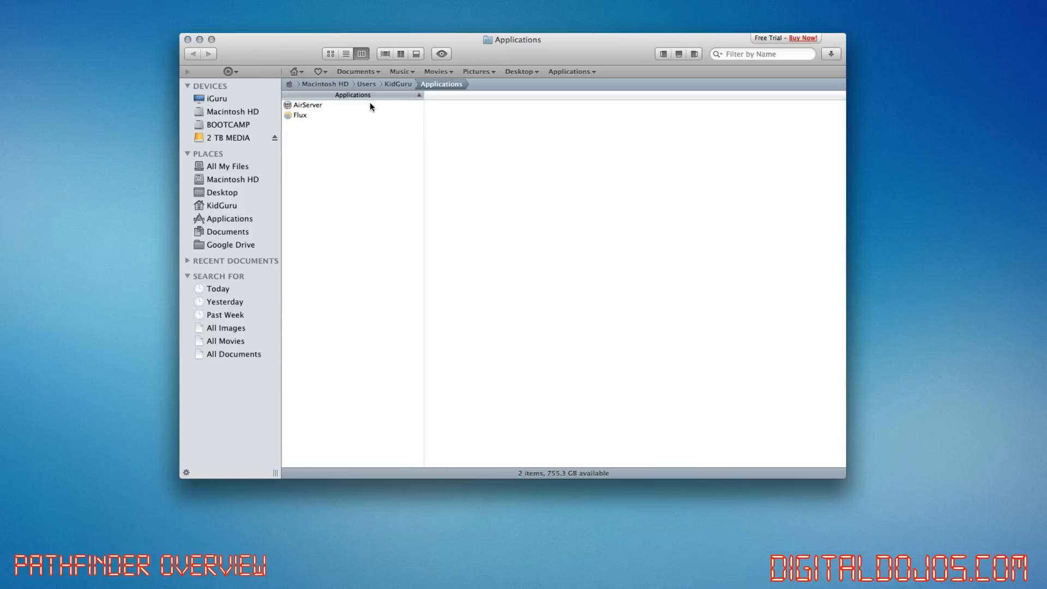
# Give the Documents favourite its own tab and close the Applications tab
pyautogui.click(356, 72)
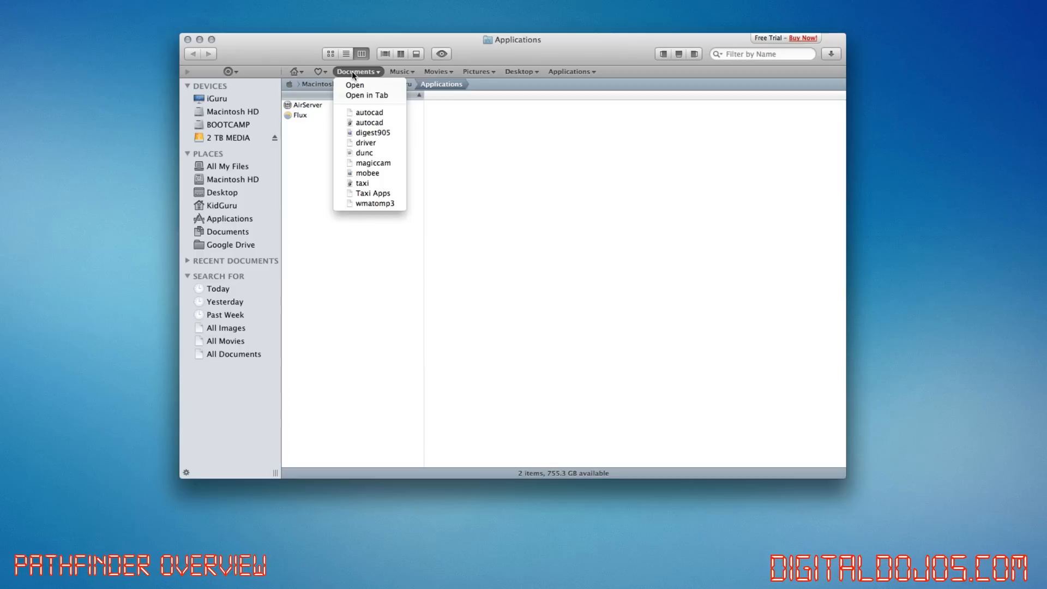
pyautogui.moveTo(371, 162)
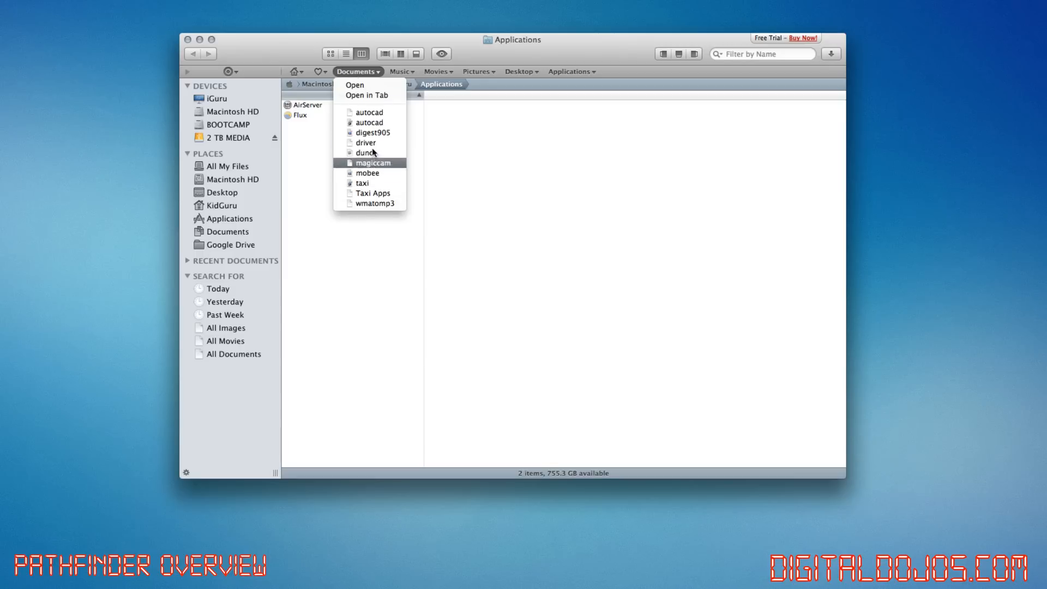
pyautogui.moveTo(361, 82)
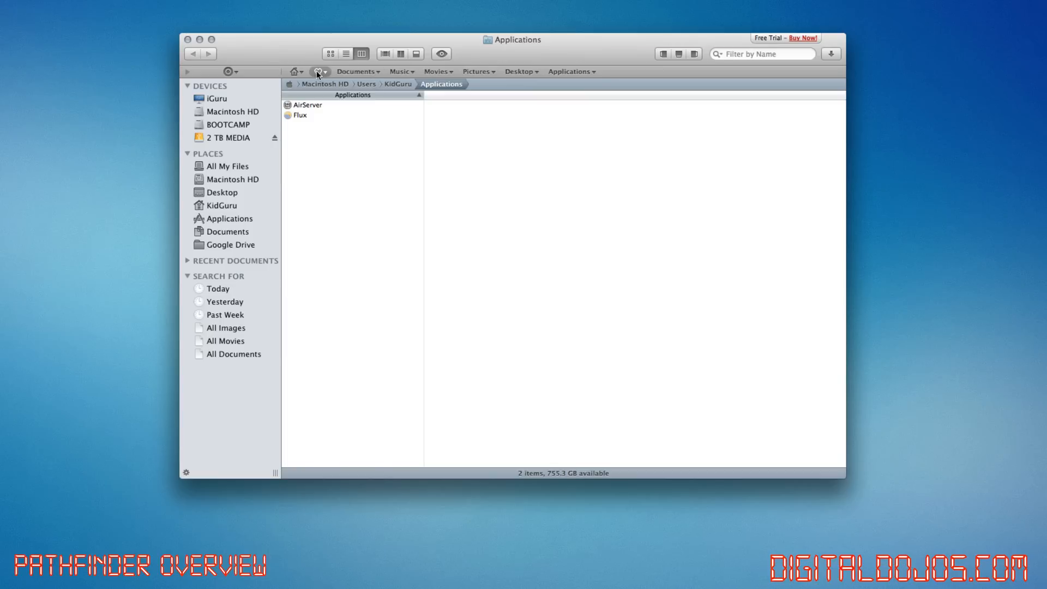
pyautogui.click(292, 72)
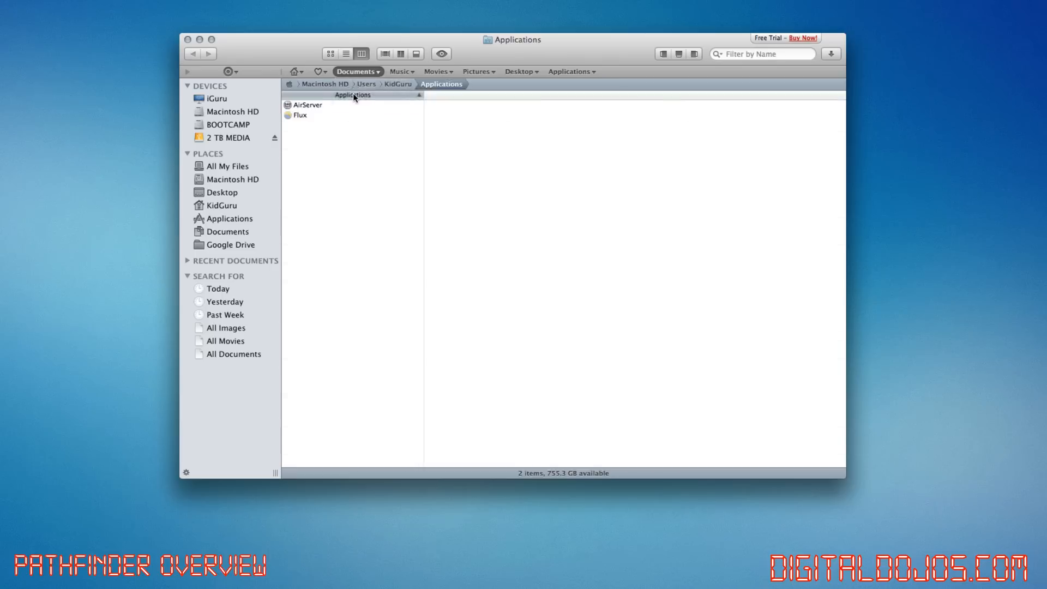
pyautogui.click(228, 232)
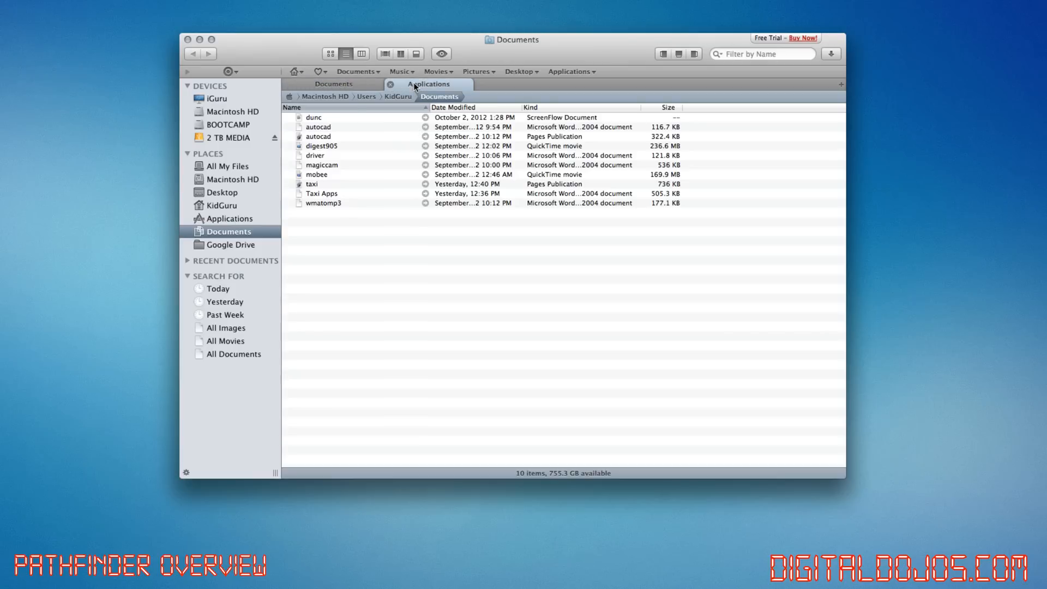
pyautogui.click(429, 84)
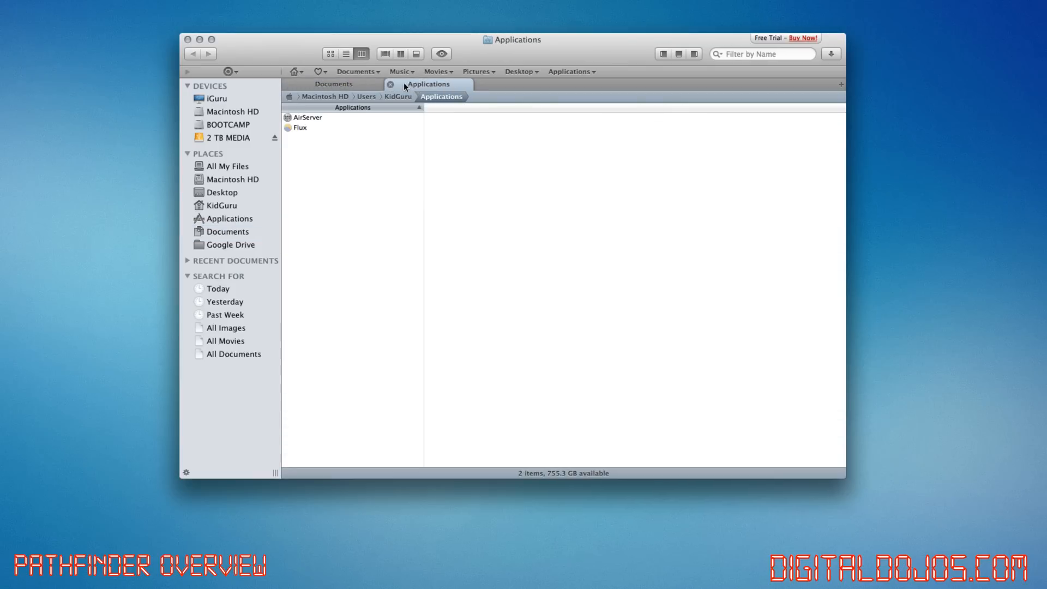
pyautogui.click(228, 231)
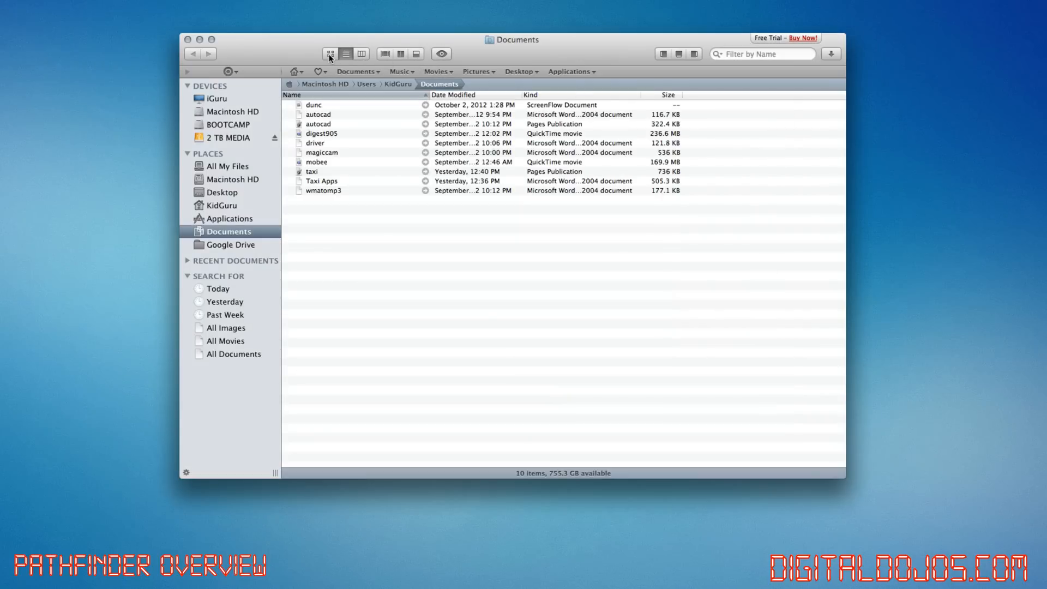
# Try icon and list layouts for Documents, settle on columns, and briefly Quick Look the folder
pyautogui.click(330, 53)
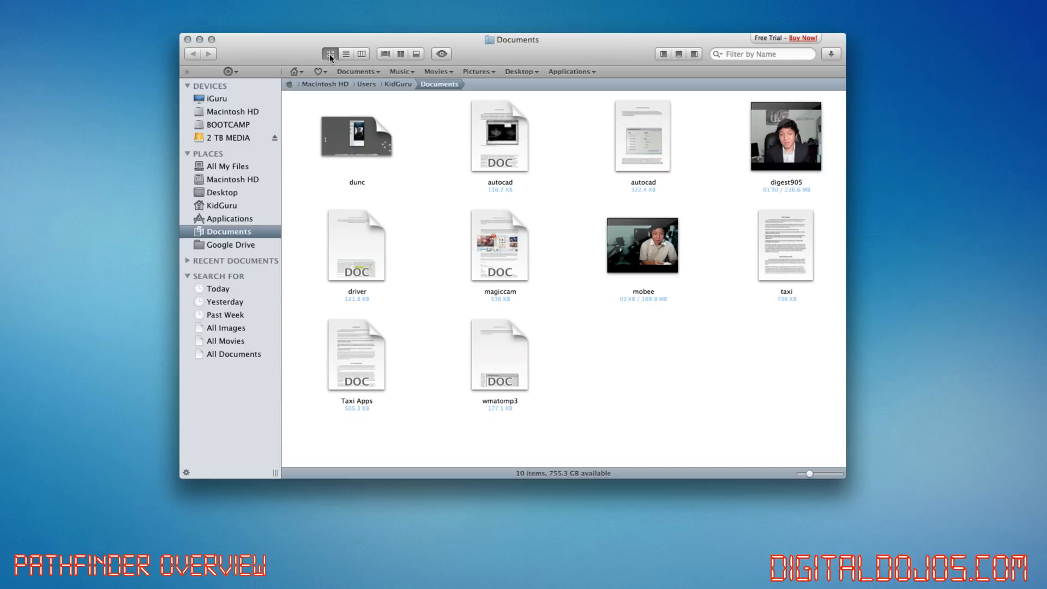
pyautogui.click(346, 53)
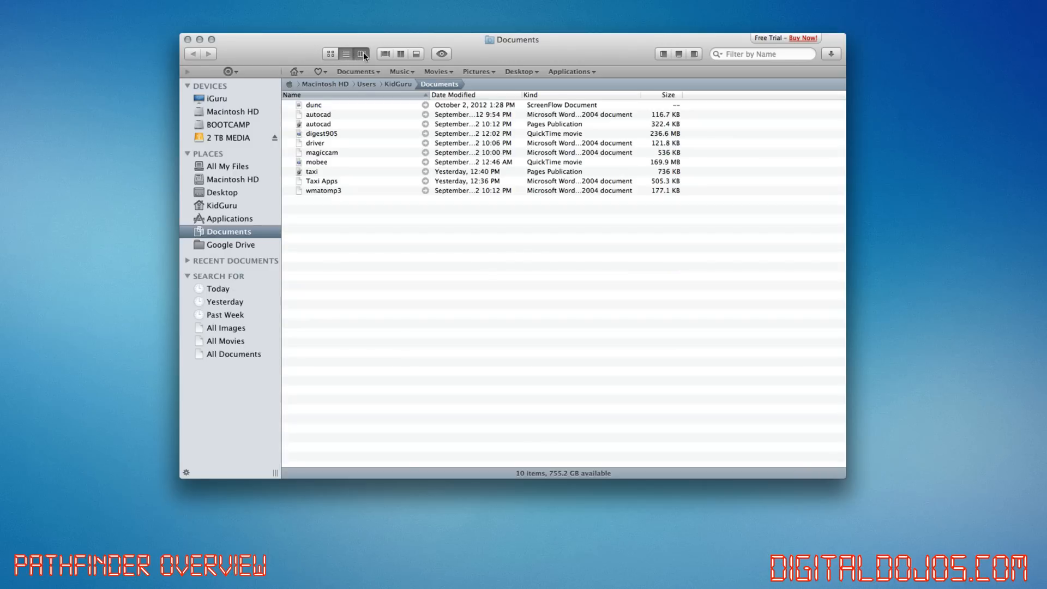
pyautogui.click(360, 55)
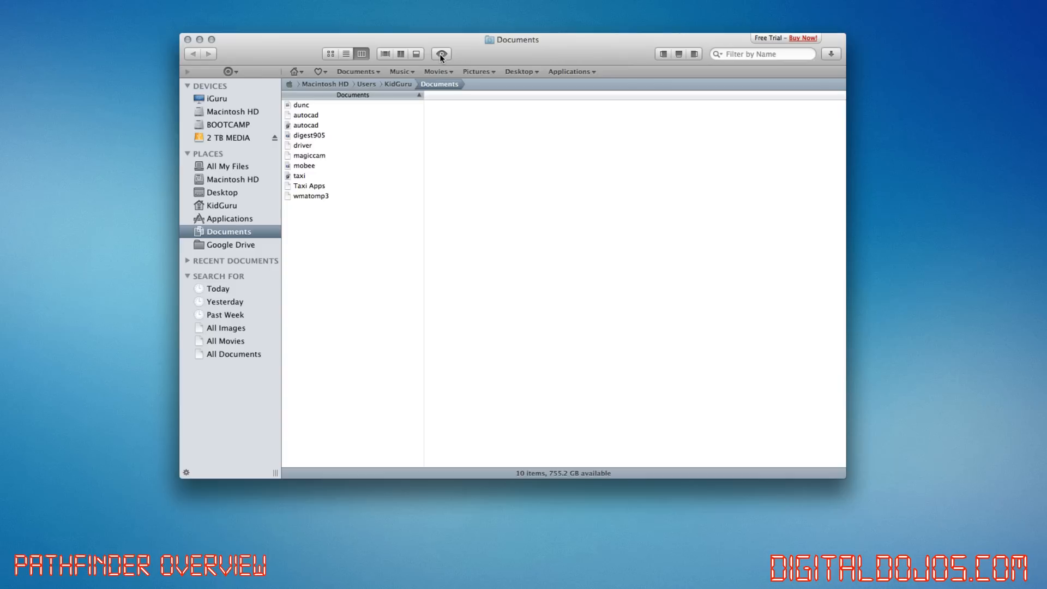
pyautogui.click(441, 53)
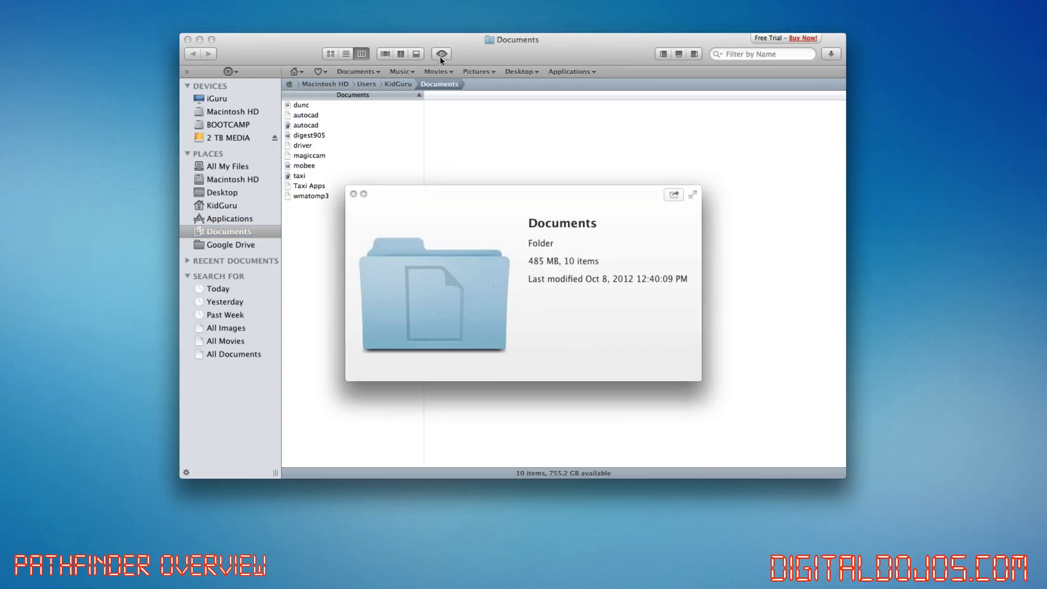
pyautogui.click(441, 54)
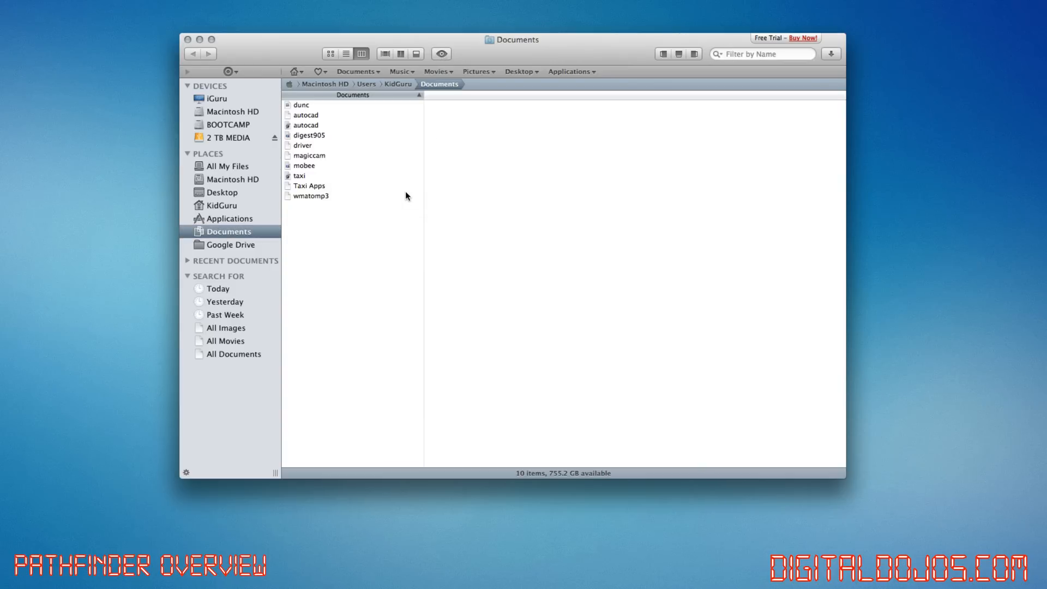
pyautogui.moveTo(651, 212)
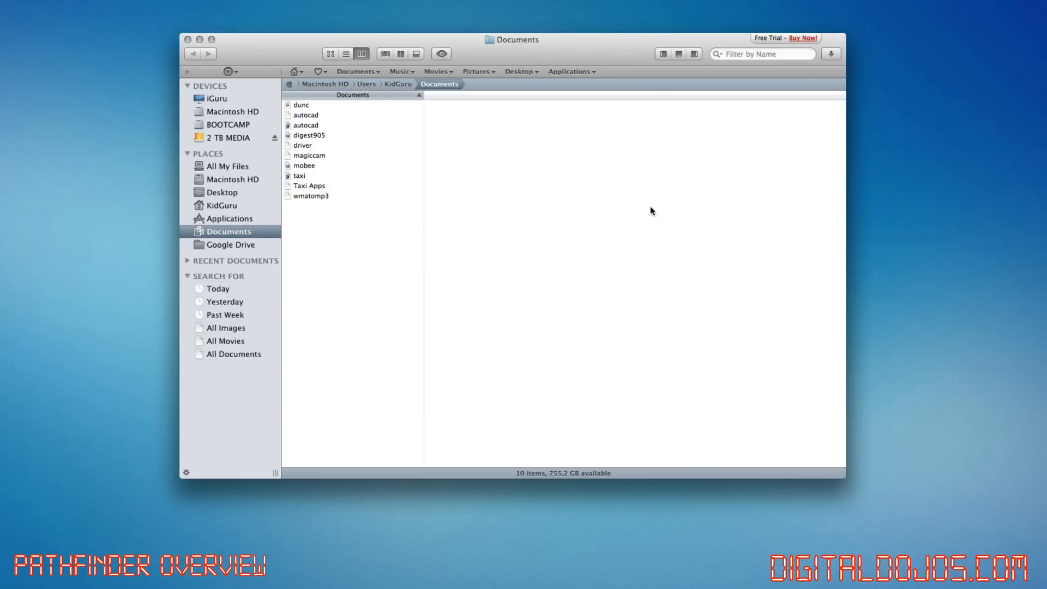
pyautogui.moveTo(669, 73)
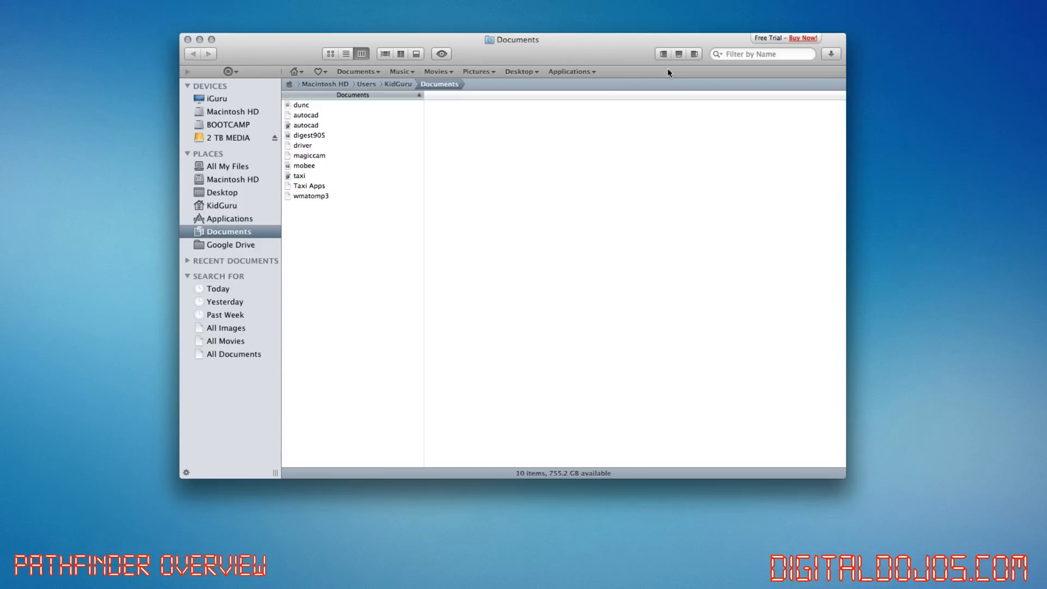
pyautogui.click(662, 54)
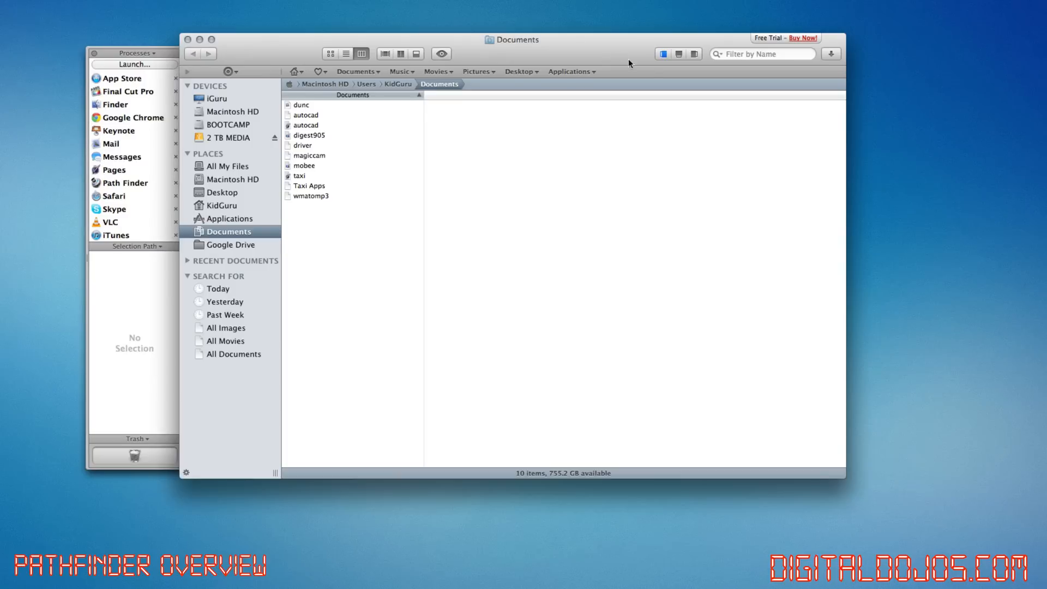
pyautogui.click(679, 55)
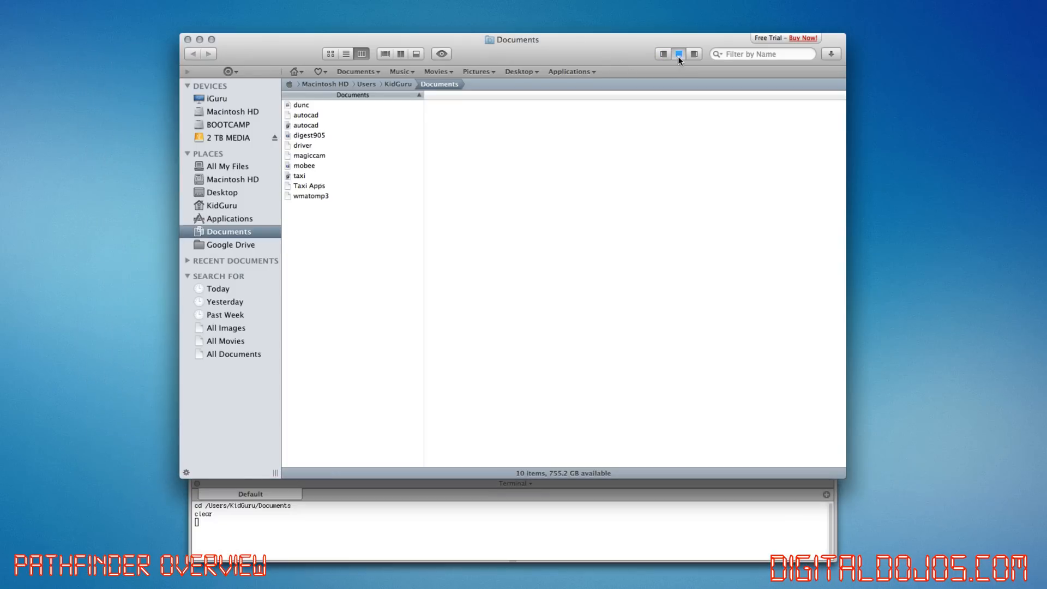
pyautogui.click(694, 55)
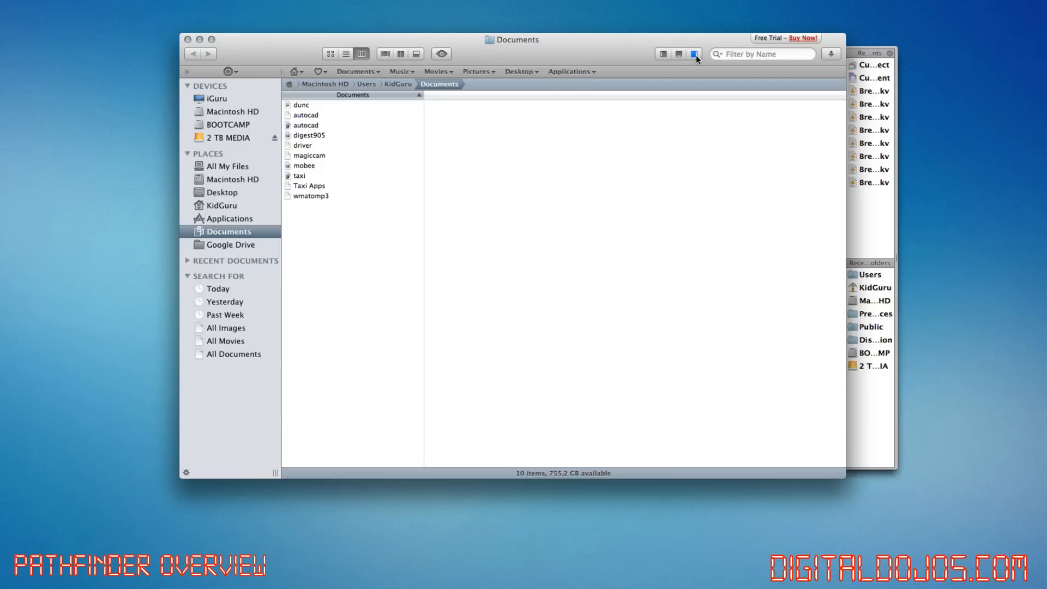
pyautogui.moveTo(889, 75)
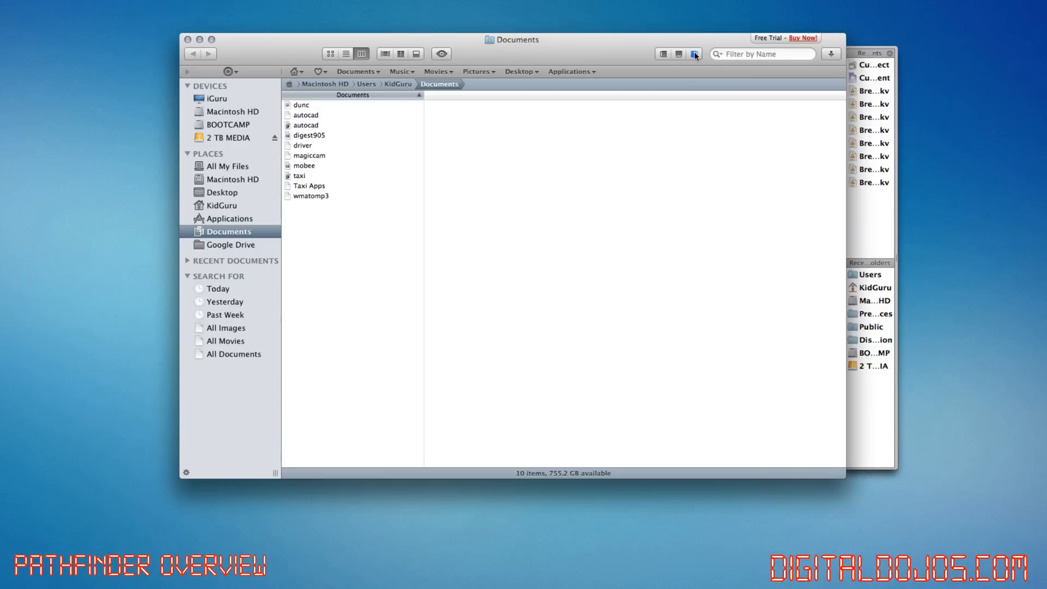
pyautogui.click(694, 54)
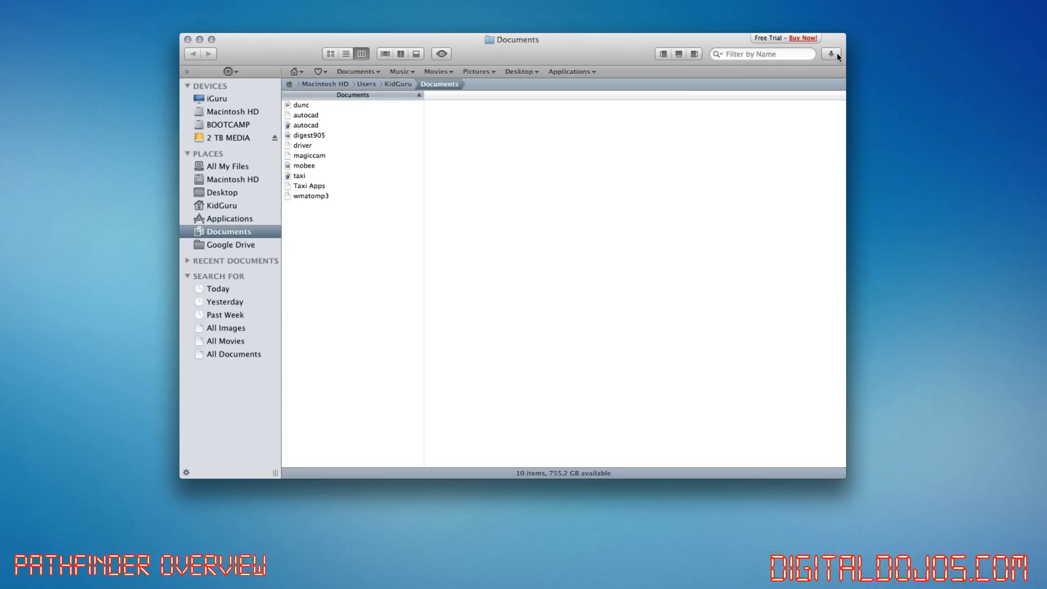
pyautogui.click(832, 55)
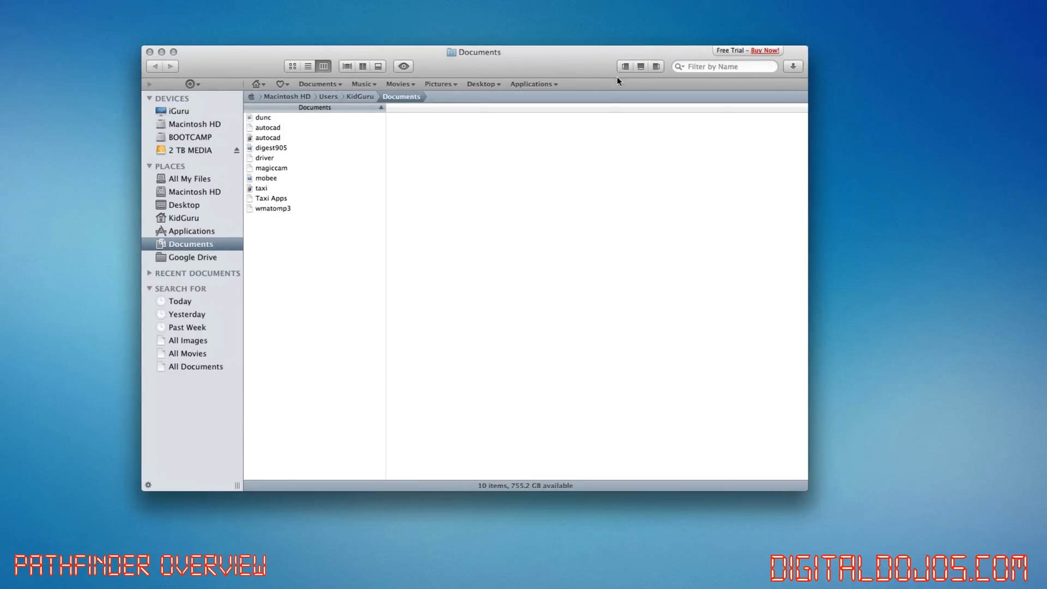
pyautogui.moveTo(646, 85)
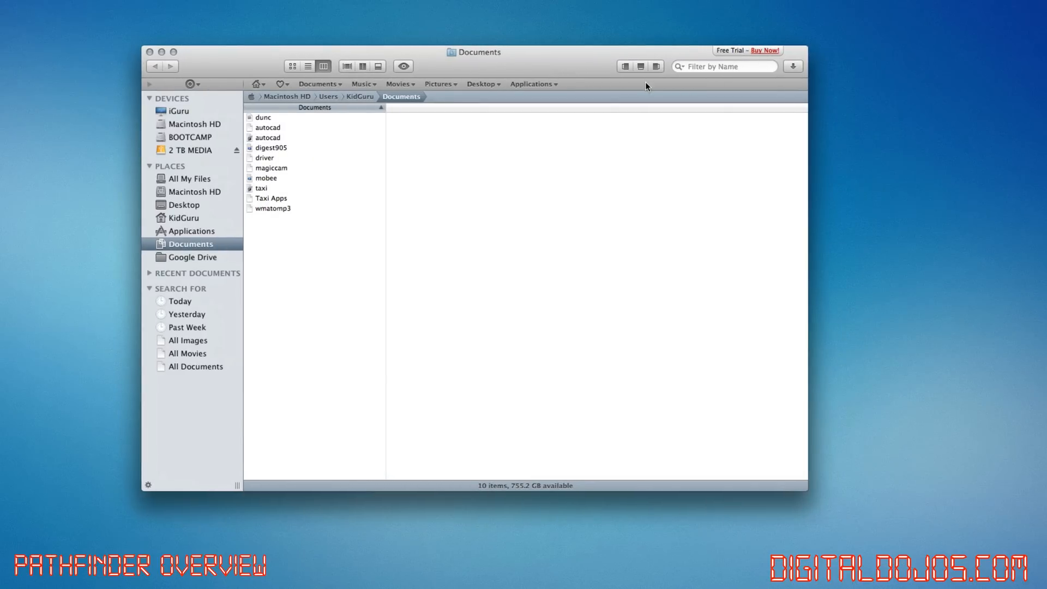
pyautogui.moveTo(748, 56)
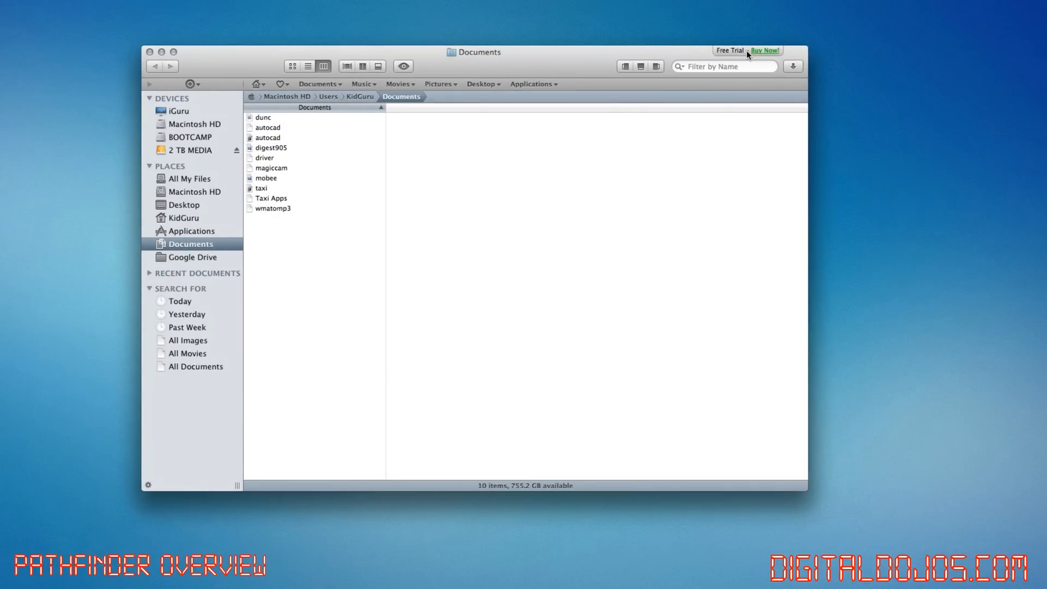
pyautogui.moveTo(575, 68)
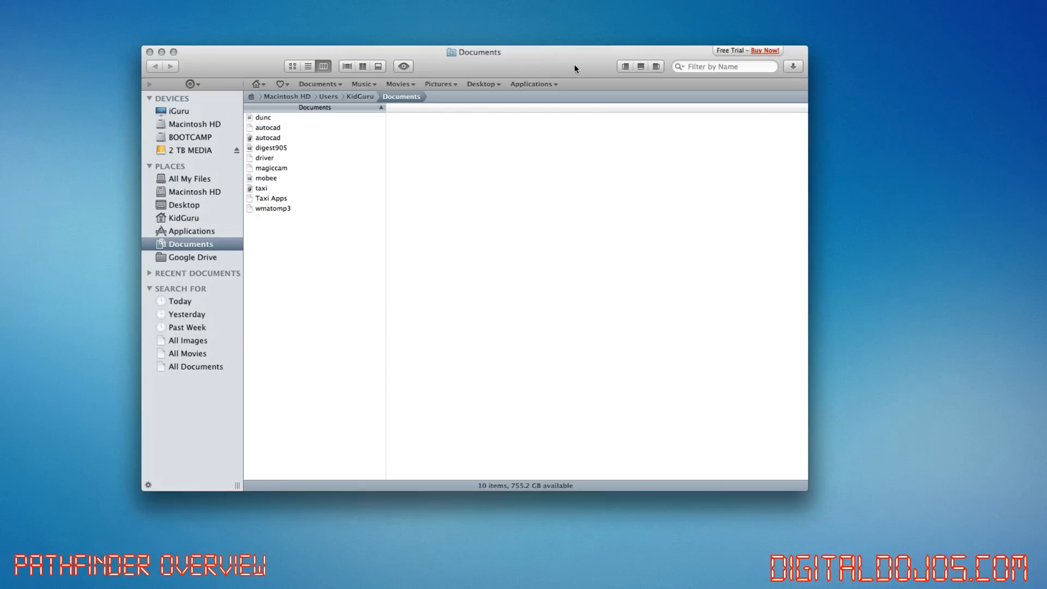
pyautogui.moveTo(568, 220)
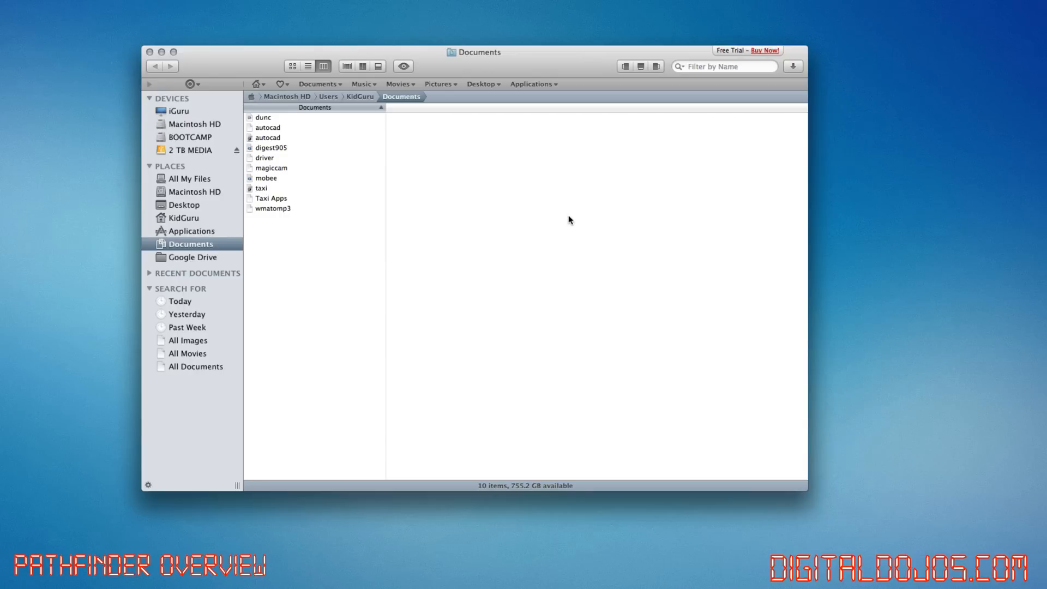
pyautogui.moveTo(611, 249)
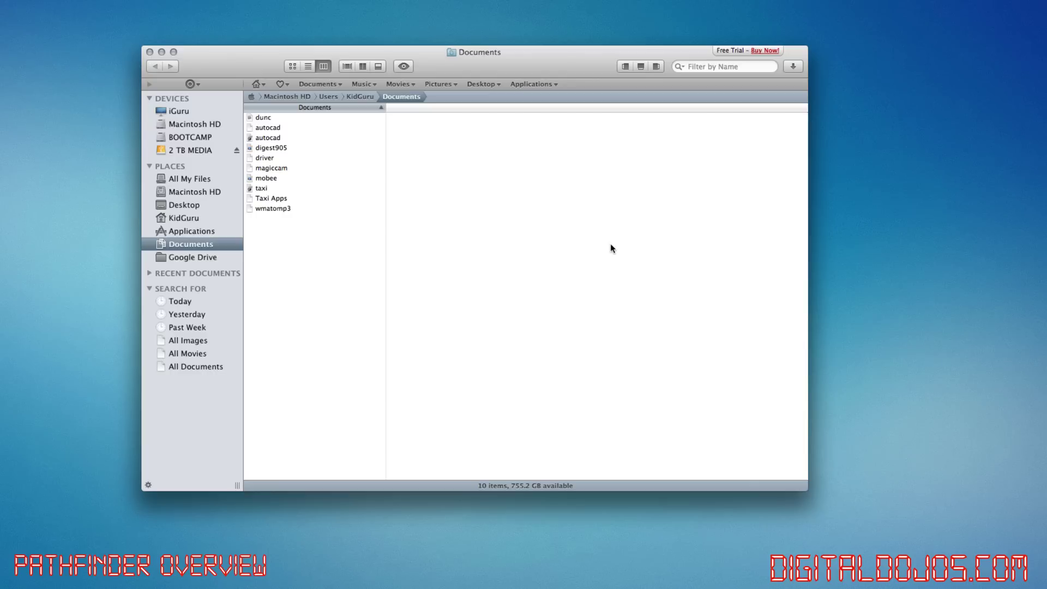
pyautogui.moveTo(555, 75)
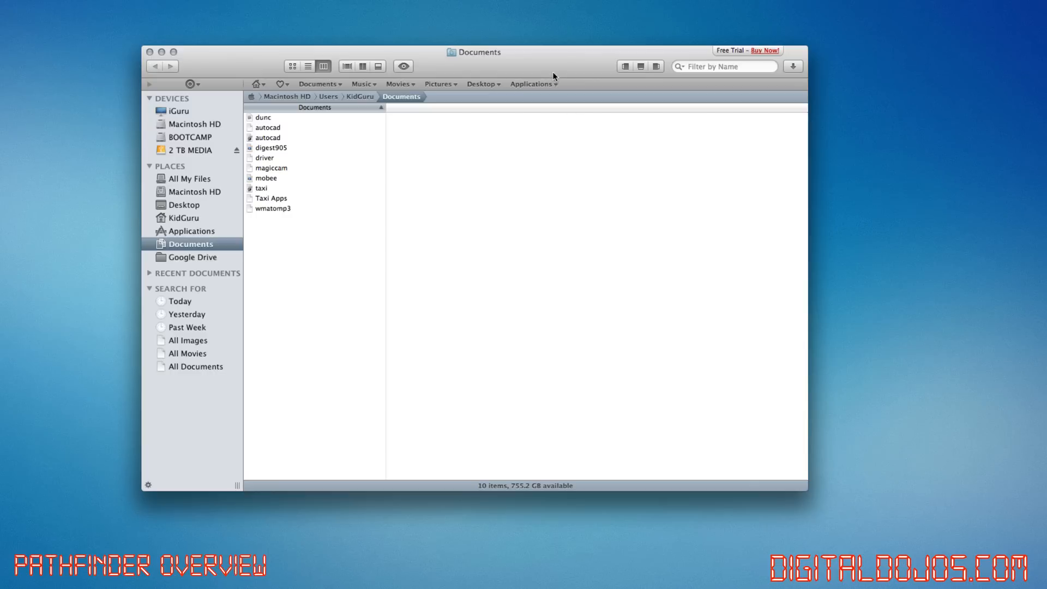